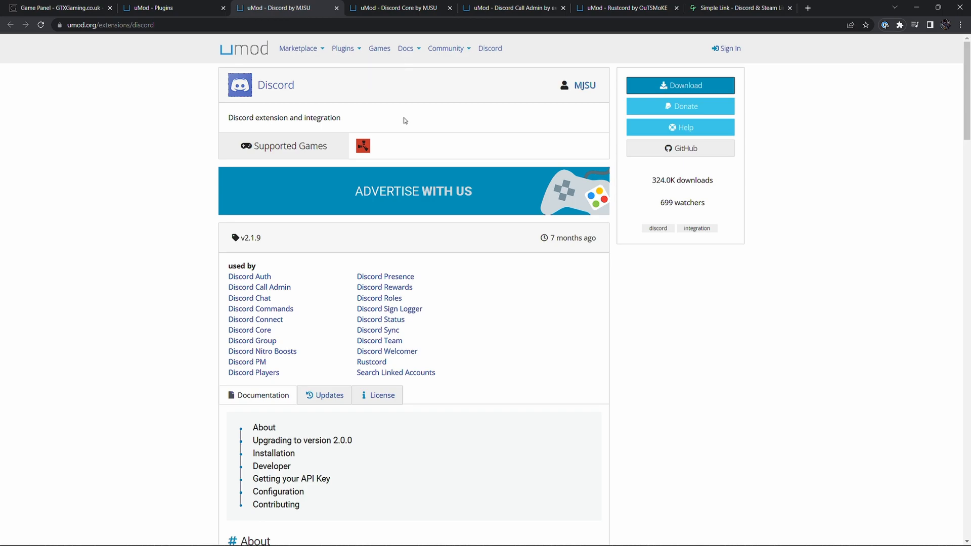
mouse_move(275, 87)
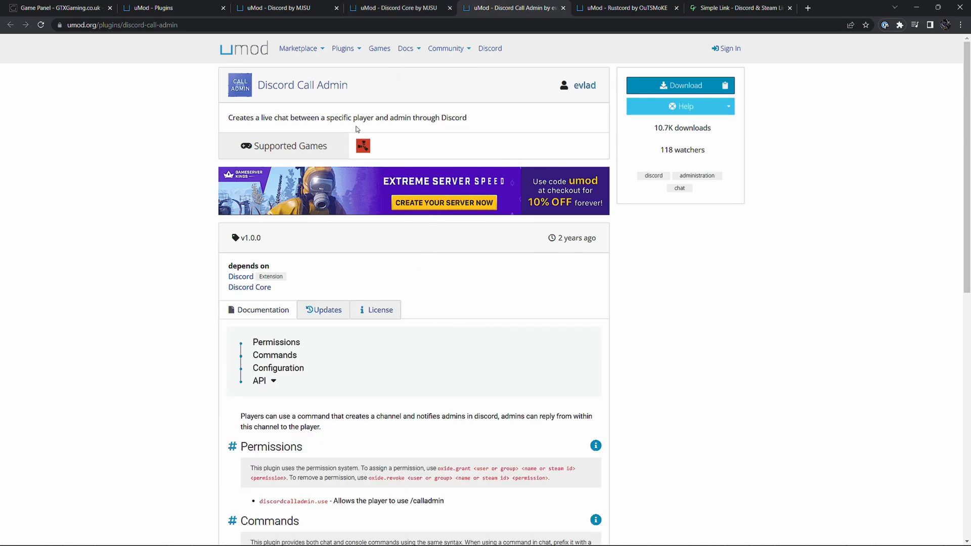
mouse_move(249, 287)
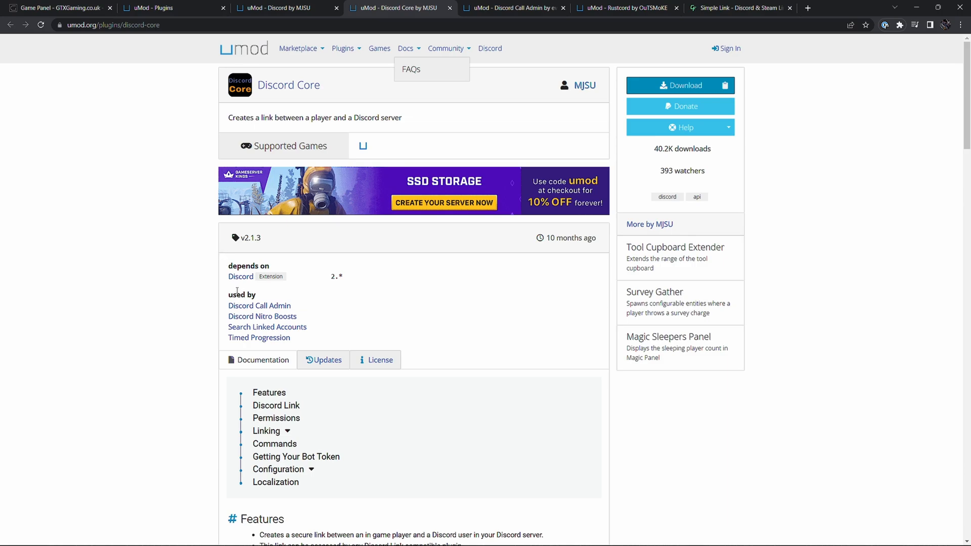
Step: Review the Discord Call Admin and Rustcord plugin pages on uMod
click(513, 8)
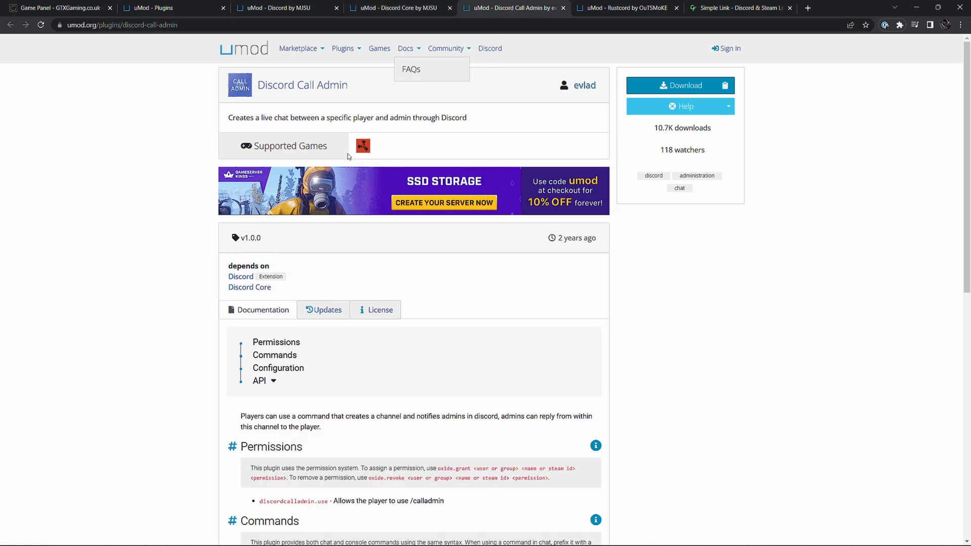
scroll(down, 3)
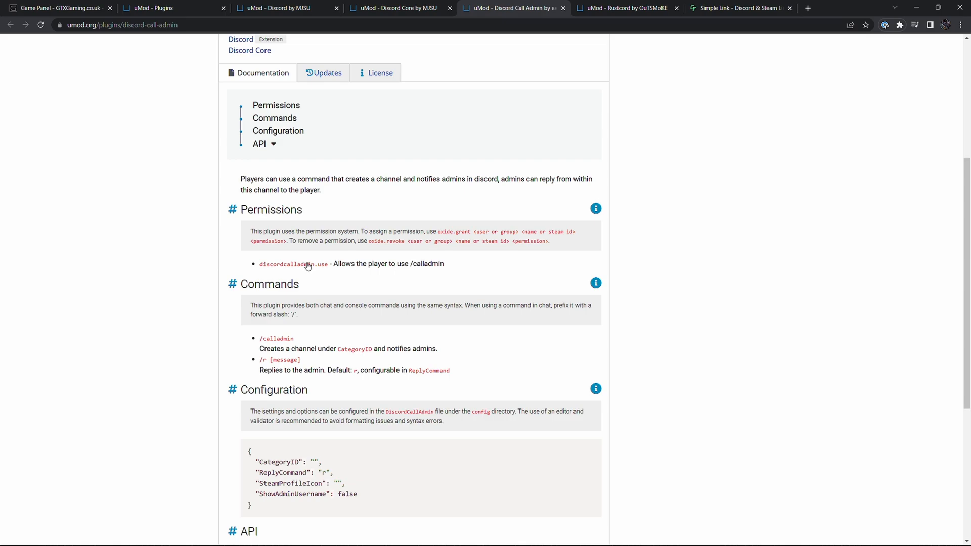
click(626, 8)
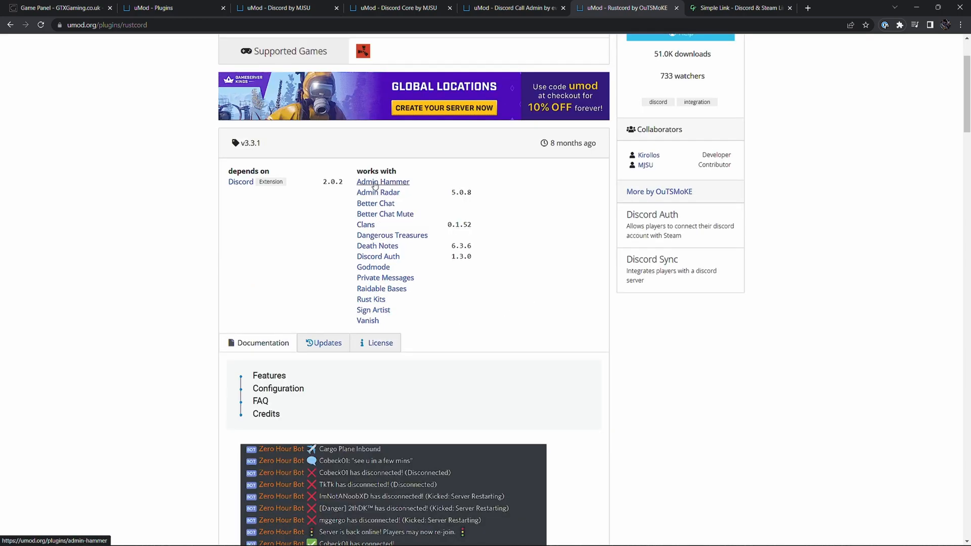
scroll(down, 3)
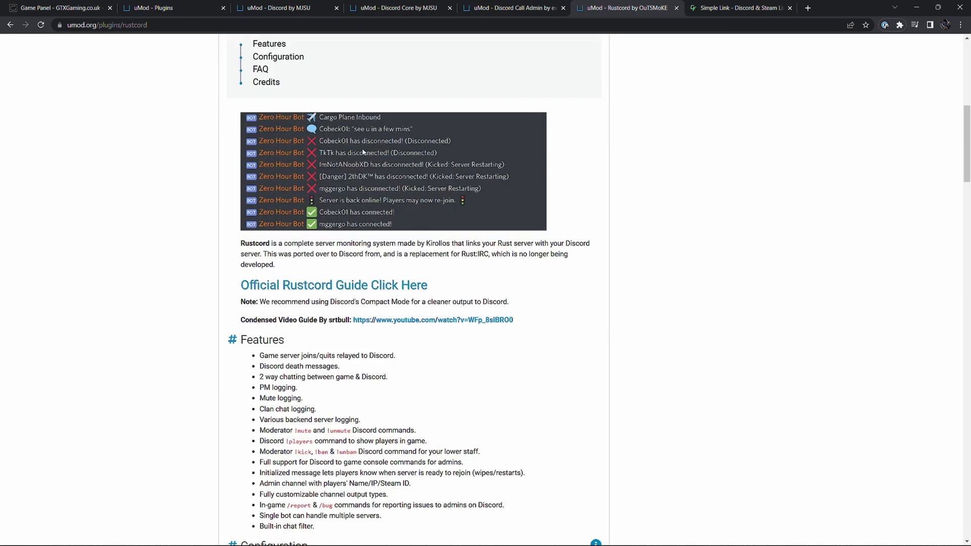
mouse_move(421, 174)
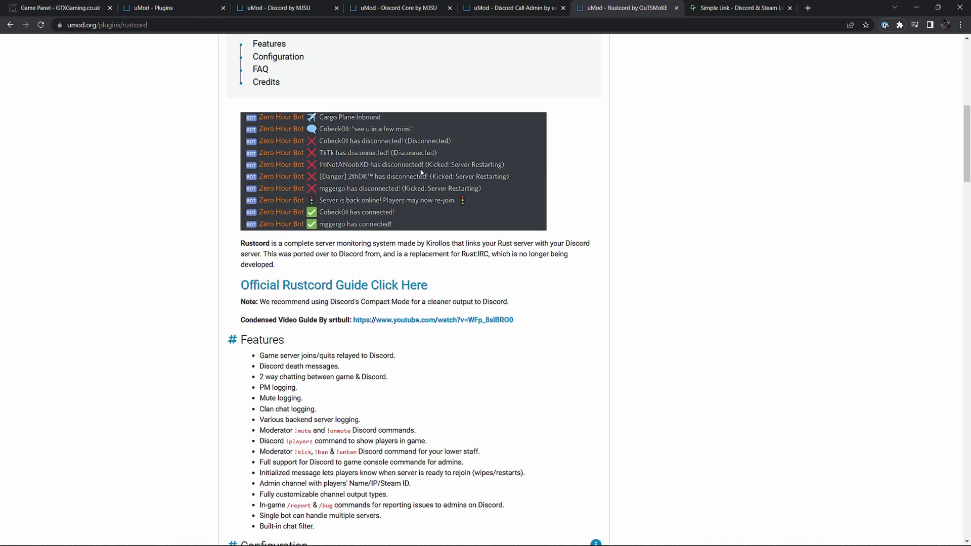
click(737, 8)
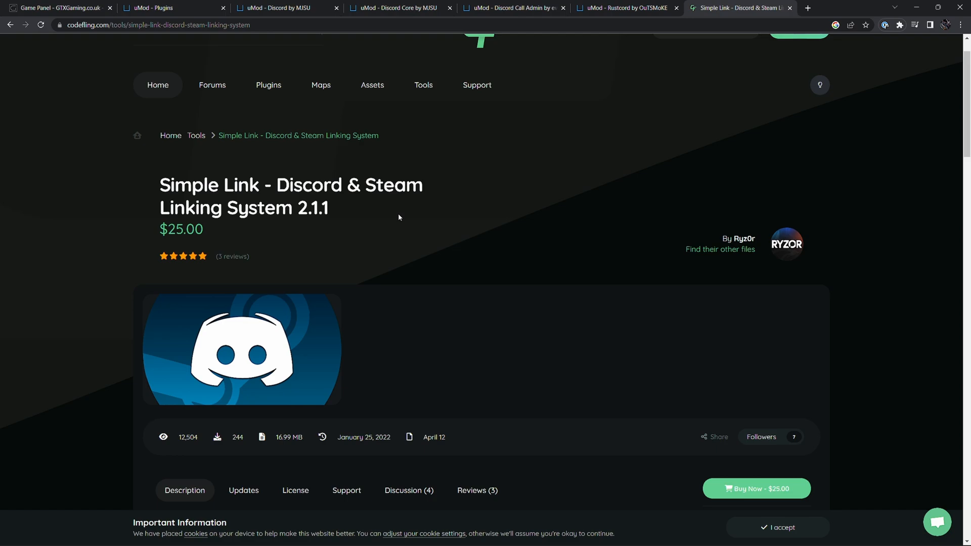
Step: Check Simple Link's setup notes and rustreborn.link demo, then close those tabs
scroll(down, 3)
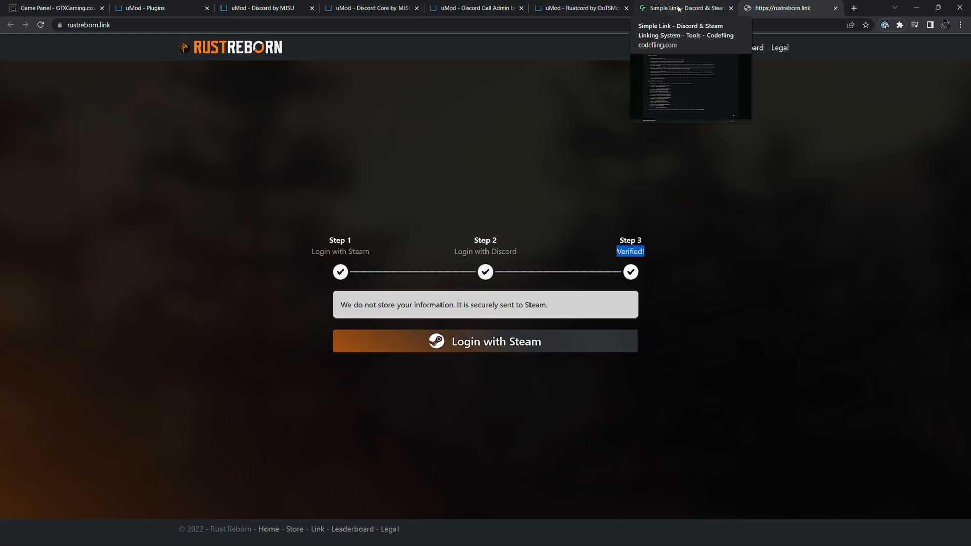
click(684, 8)
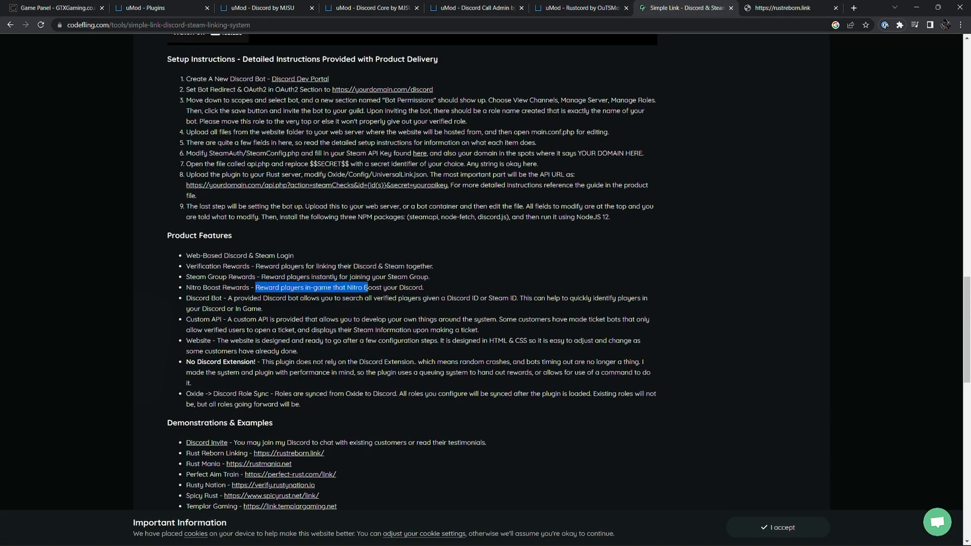
click(194, 285)
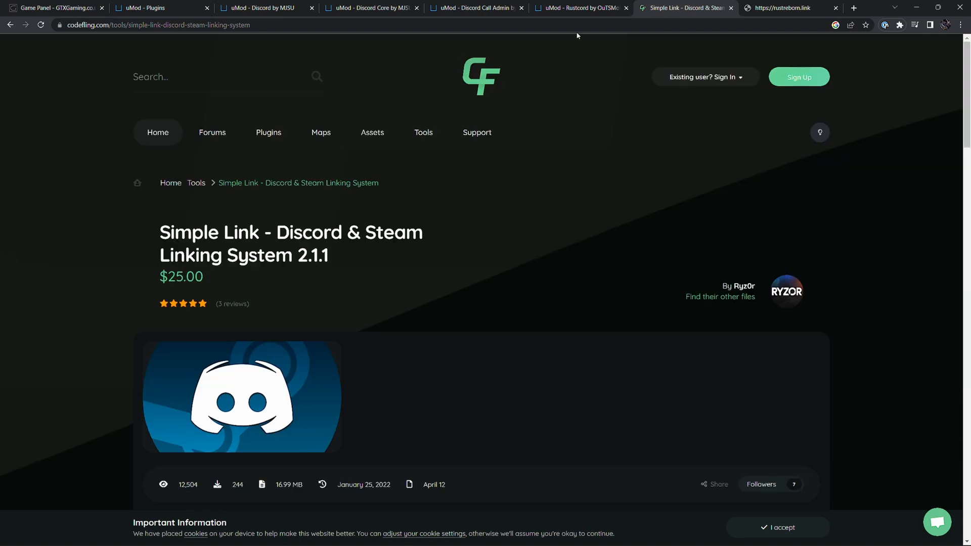
click(579, 8)
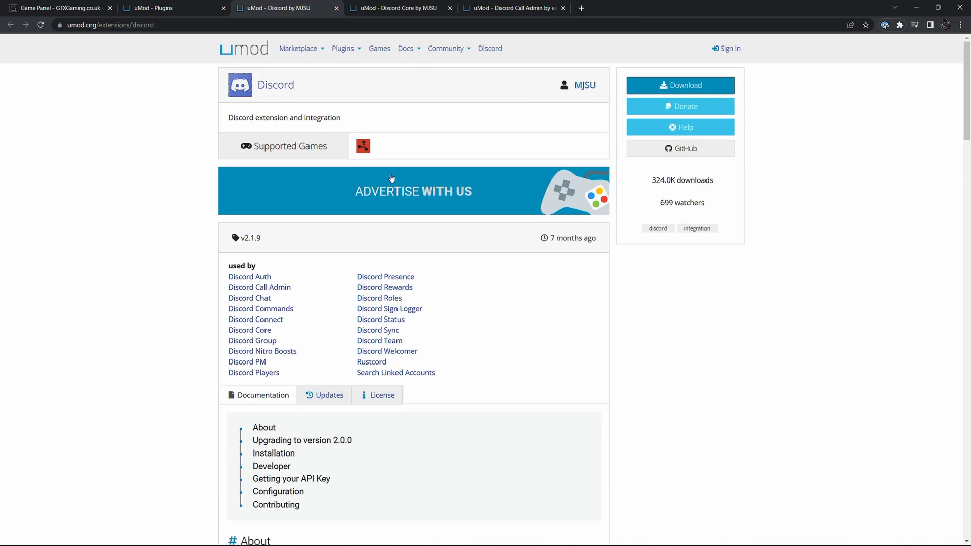
mouse_move(513, 282)
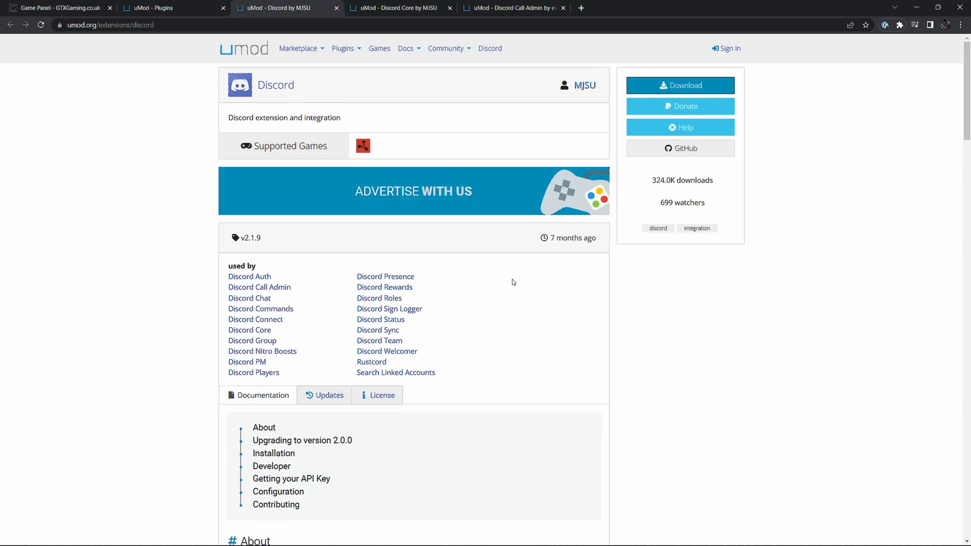
scroll(down, 3)
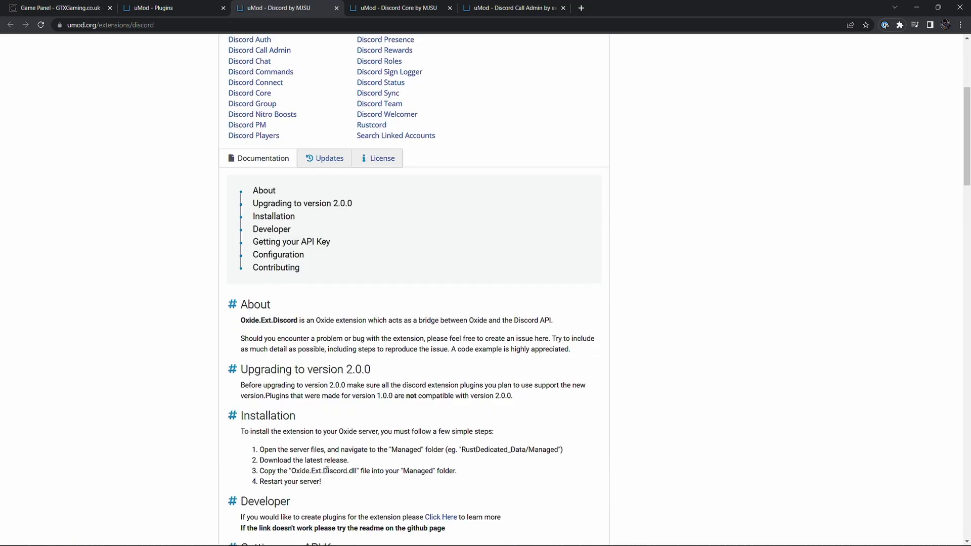
double_click(338, 470)
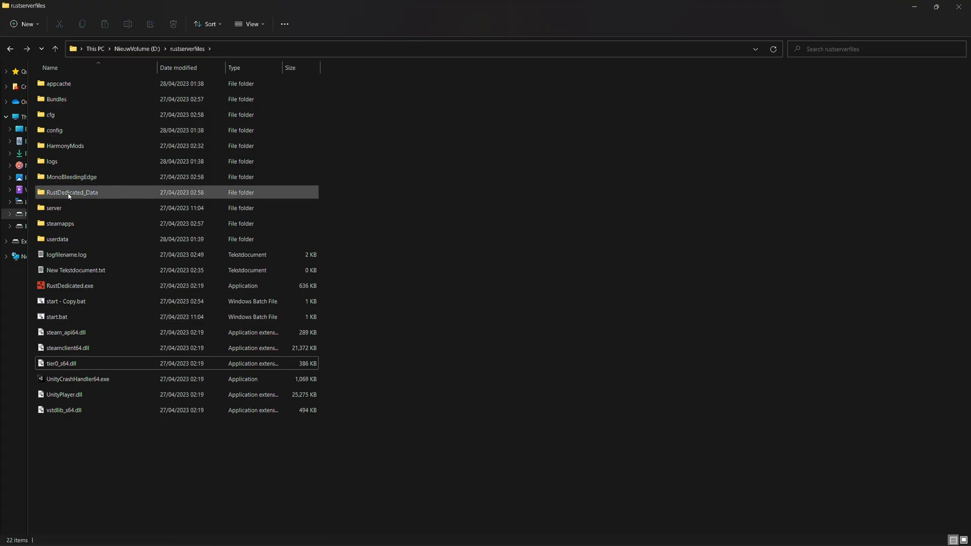
Step: Navigate into RustDedicated_Data and then its Managed folder in File Explorer
click(72, 192)
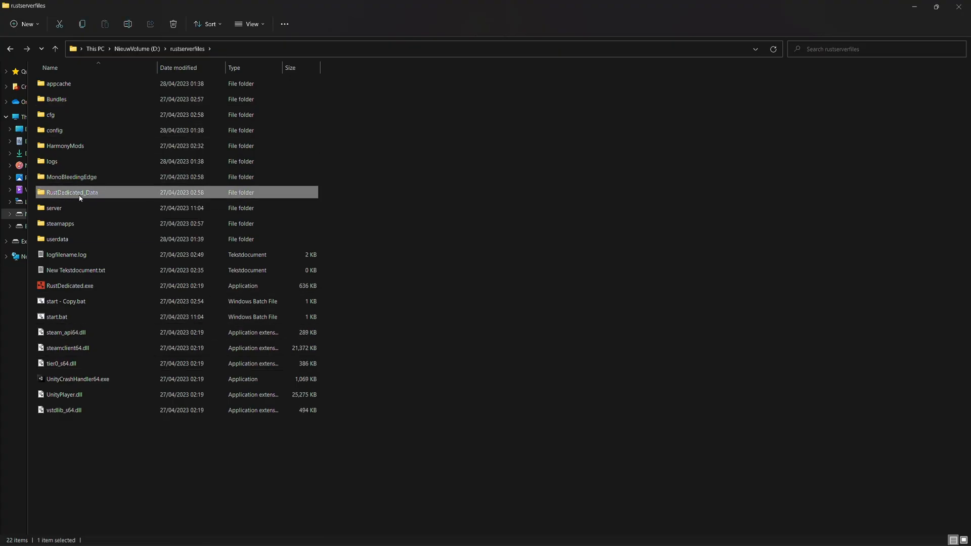
double_click(72, 192)
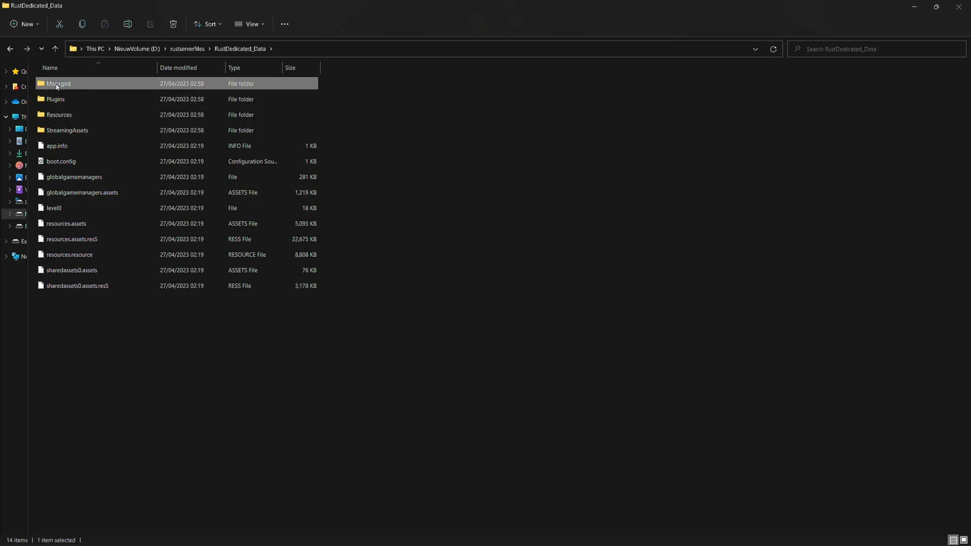
double_click(58, 83)
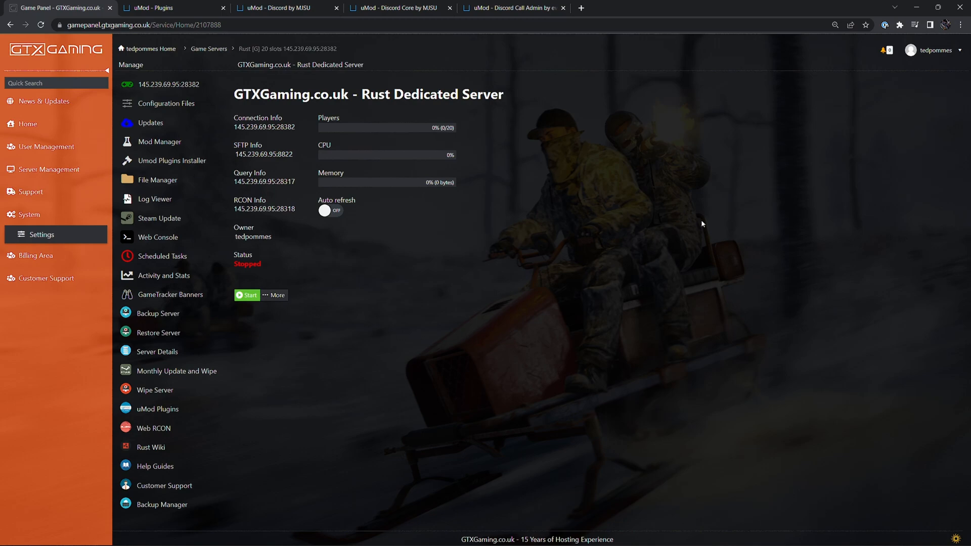
mouse_move(427, 271)
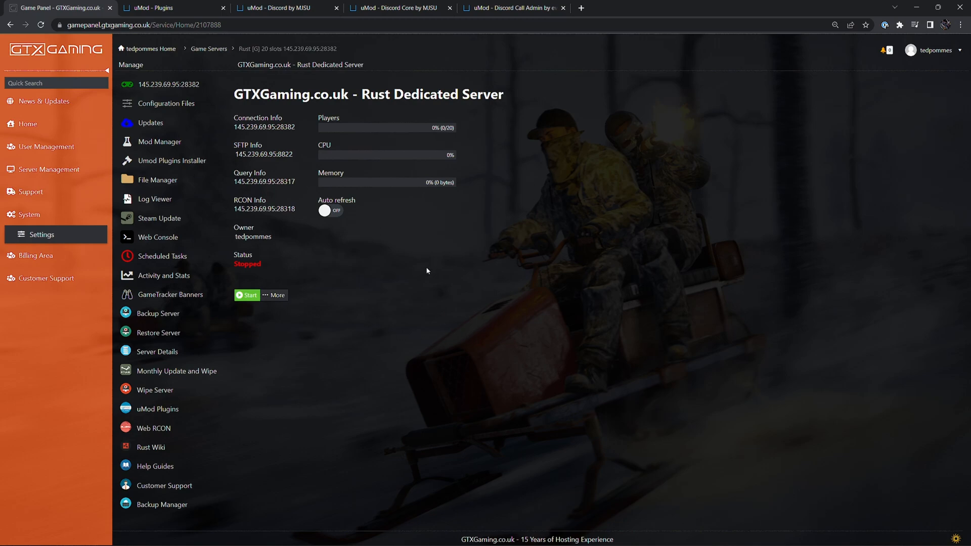
Step: Install the latest Discord extension through the server's Mod Manager
click(159, 141)
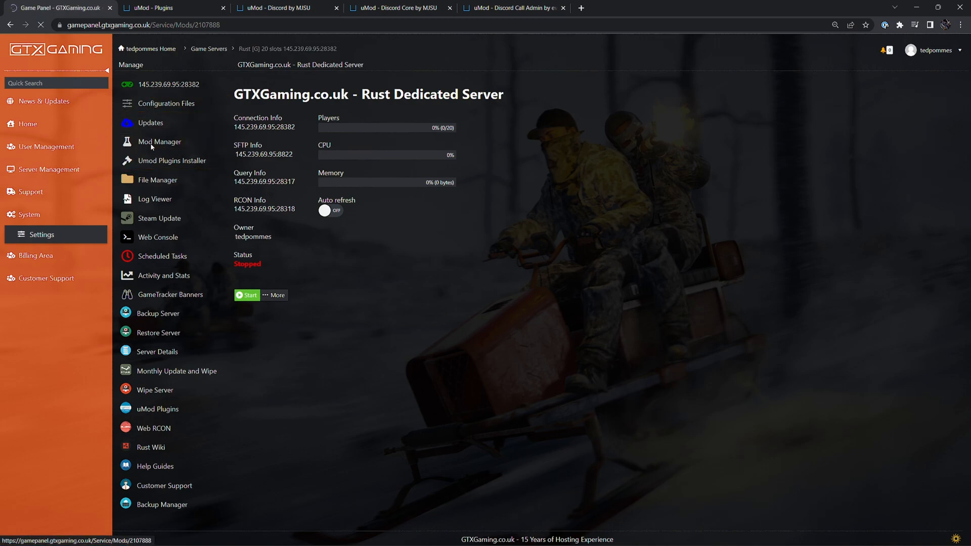
click(160, 141)
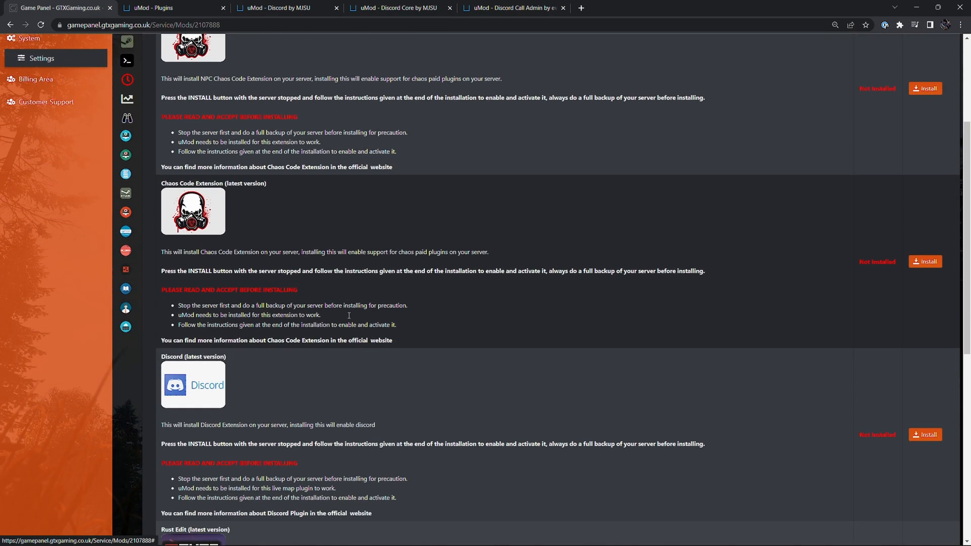
scroll(down, 3)
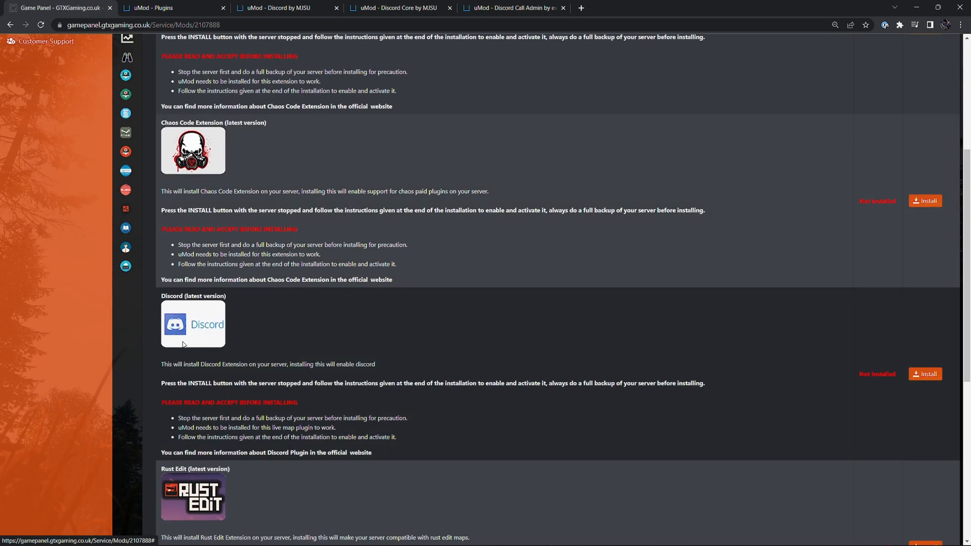
click(924, 373)
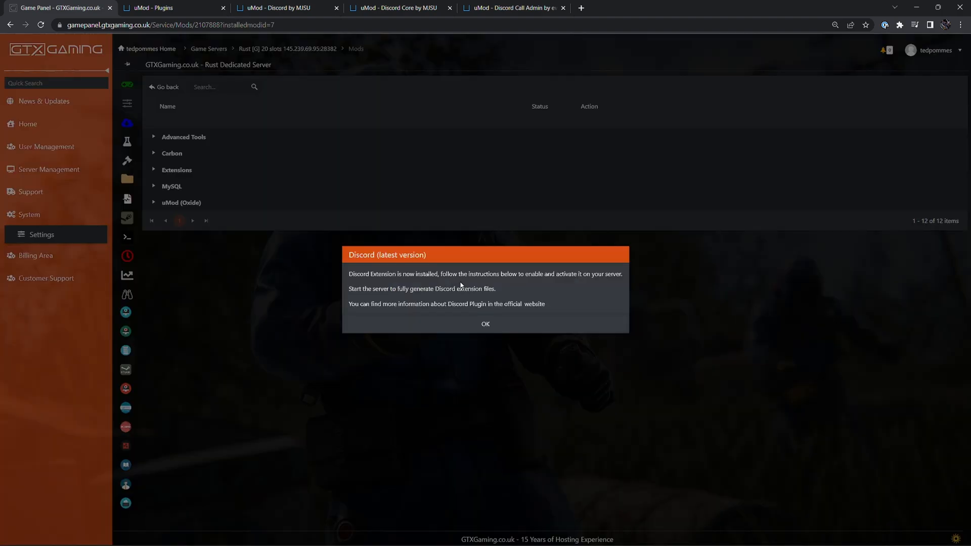
mouse_move(372, 297)
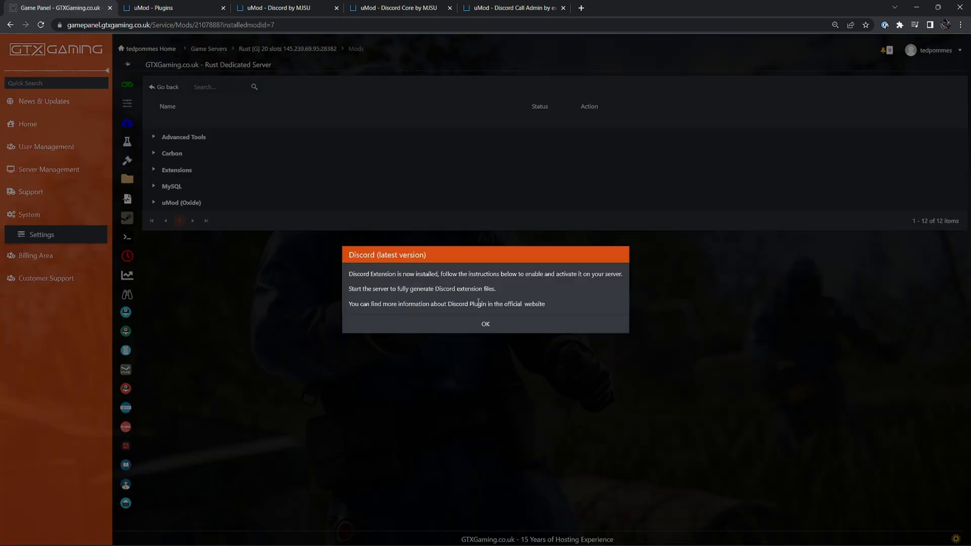
click(485, 323)
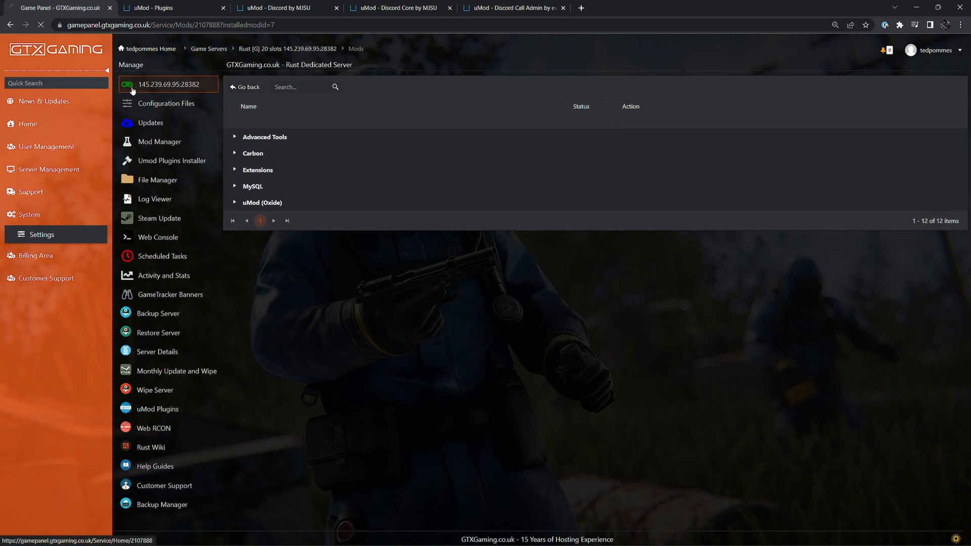
Step: Start the Rust server and watch the web console for the Discord extension load
click(168, 85)
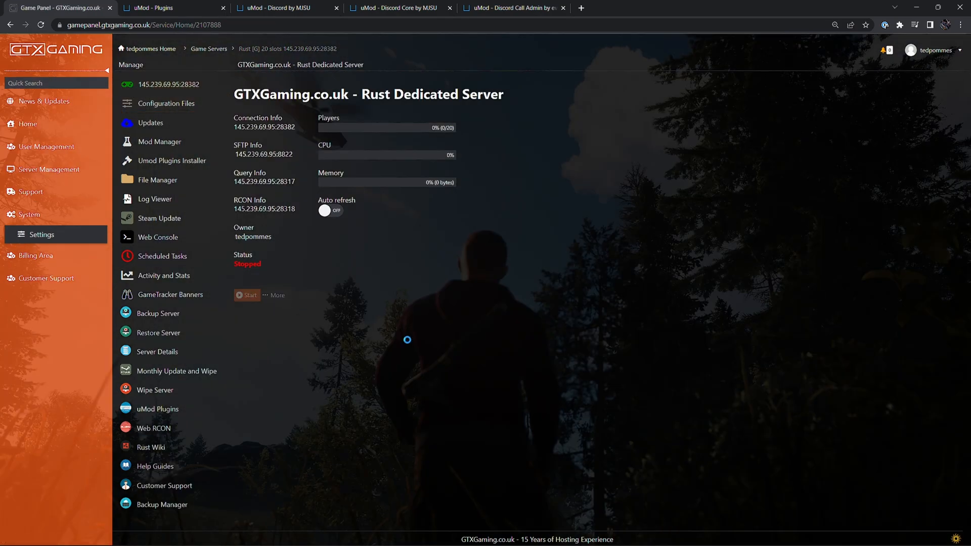
click(158, 237)
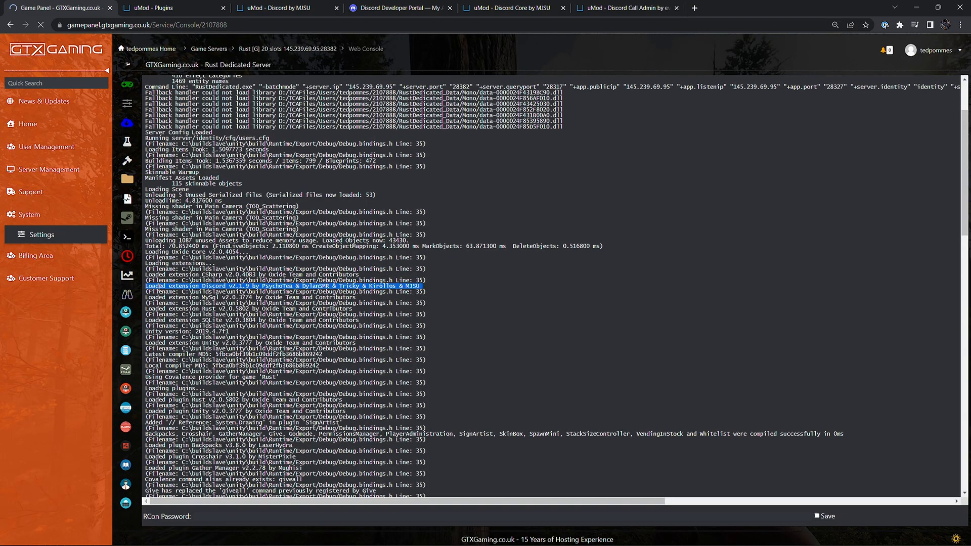
mouse_move(499, 313)
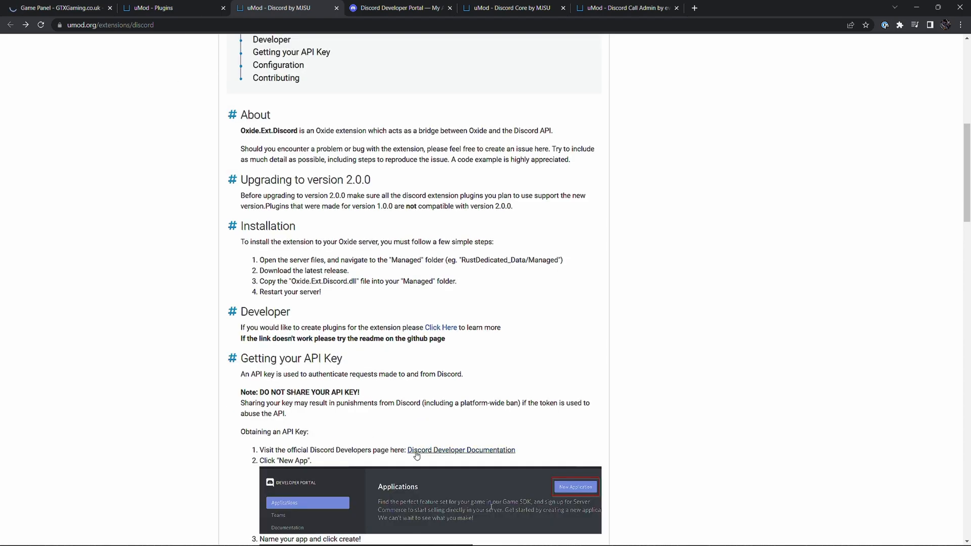
mouse_move(425, 456)
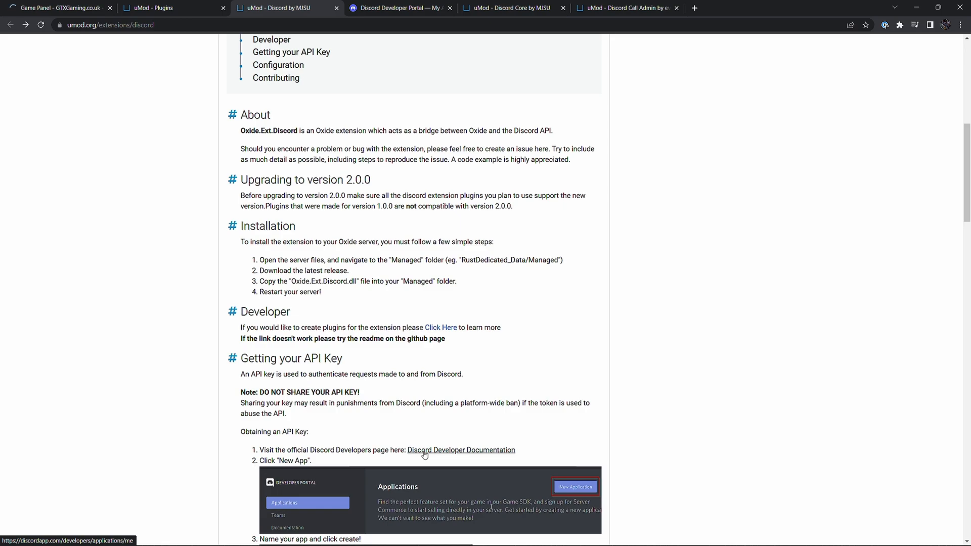
mouse_move(432, 451)
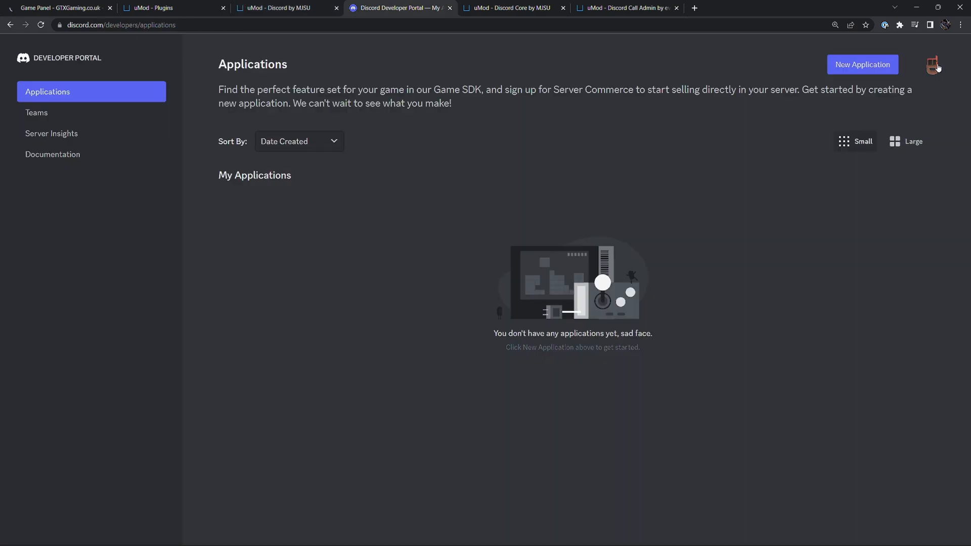
Step: Create the RustServerTBX application, turn off Public Bot and enable Presence Intent
click(862, 64)
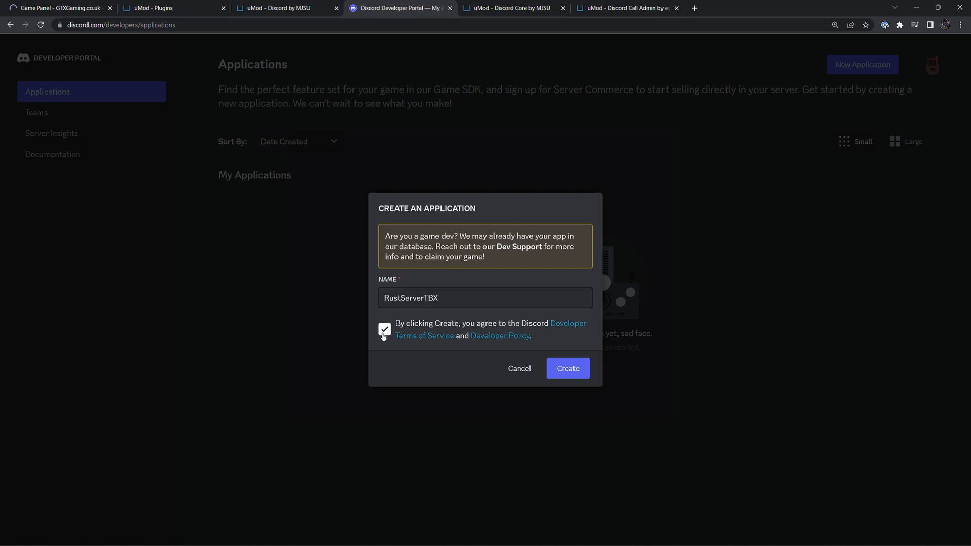
click(566, 368)
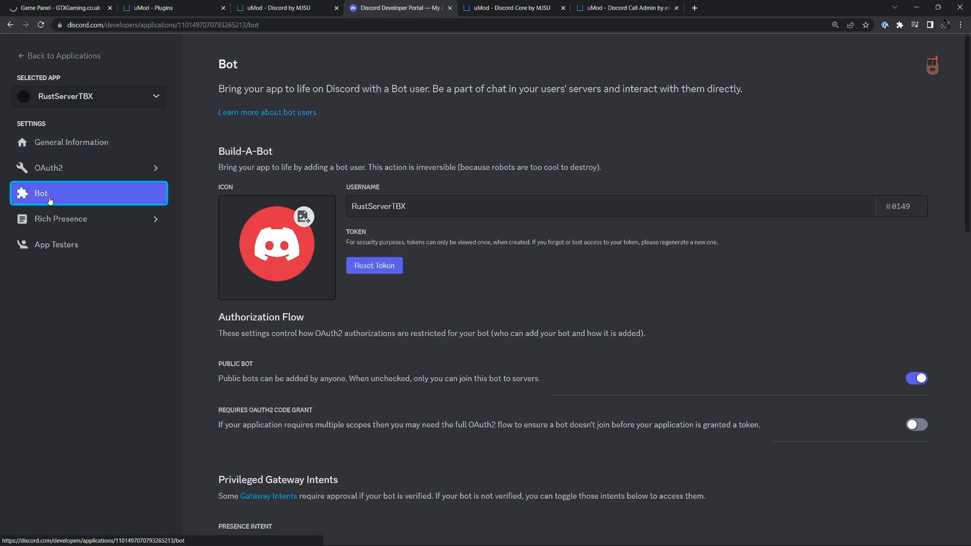
scroll(down, 3)
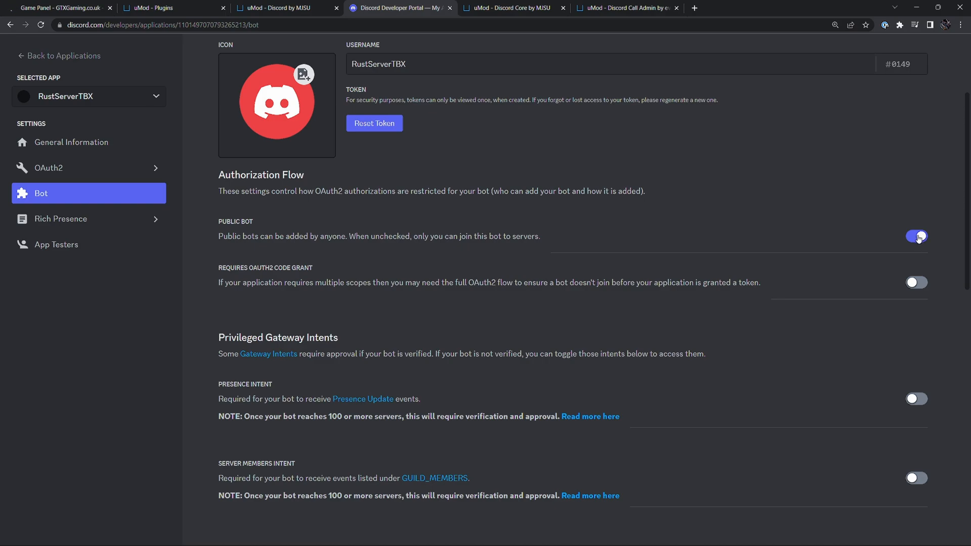
click(915, 236)
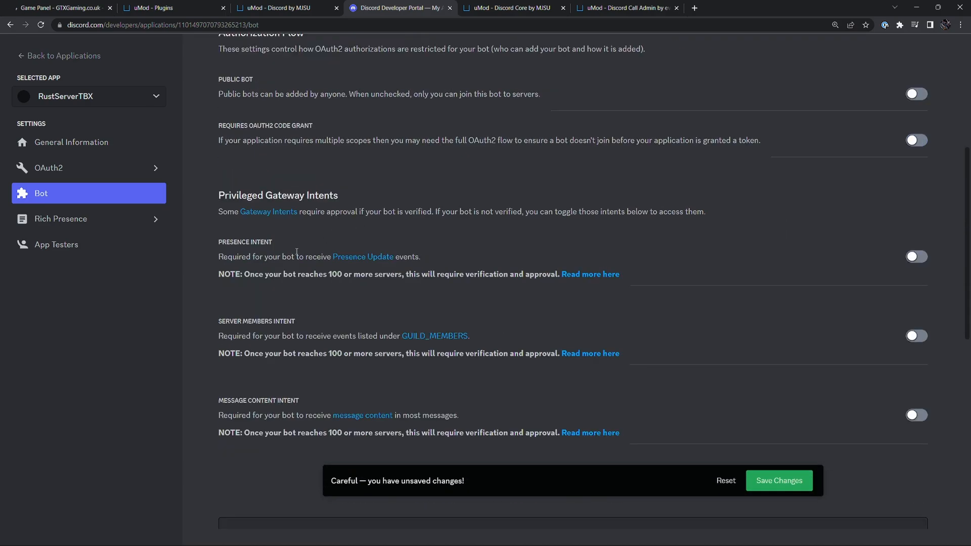
click(916, 257)
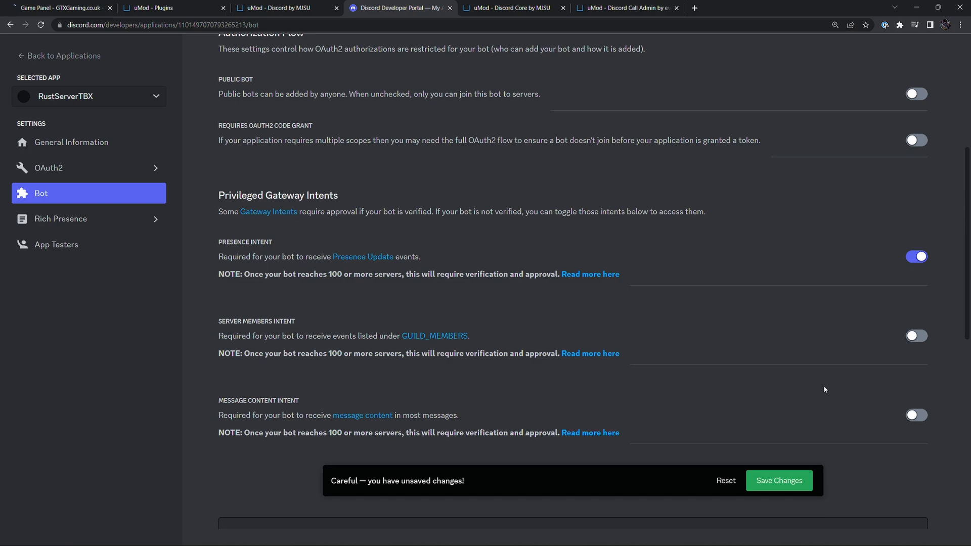
click(915, 336)
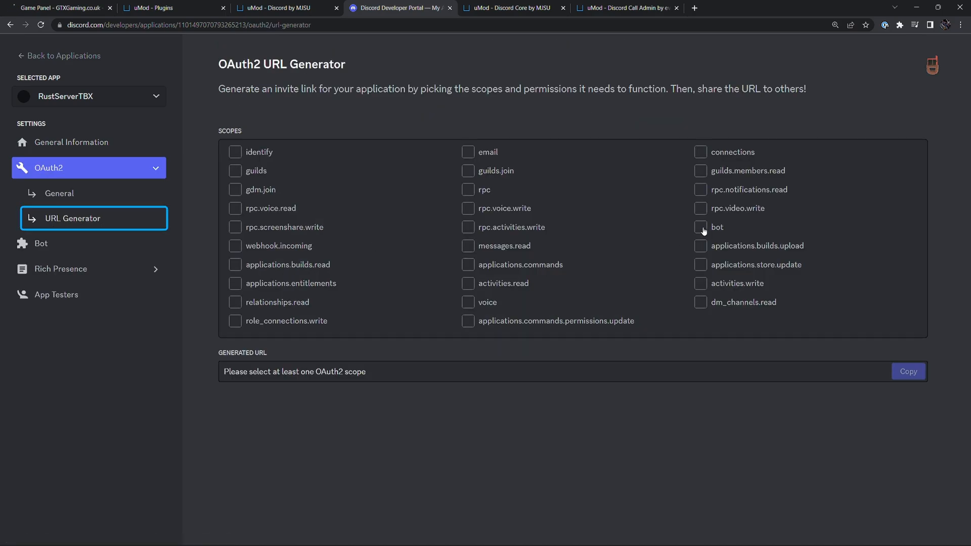
Step: Generate an Administrator bot invite and authorize RustServerTBX on Discord Standalone
click(700, 226)
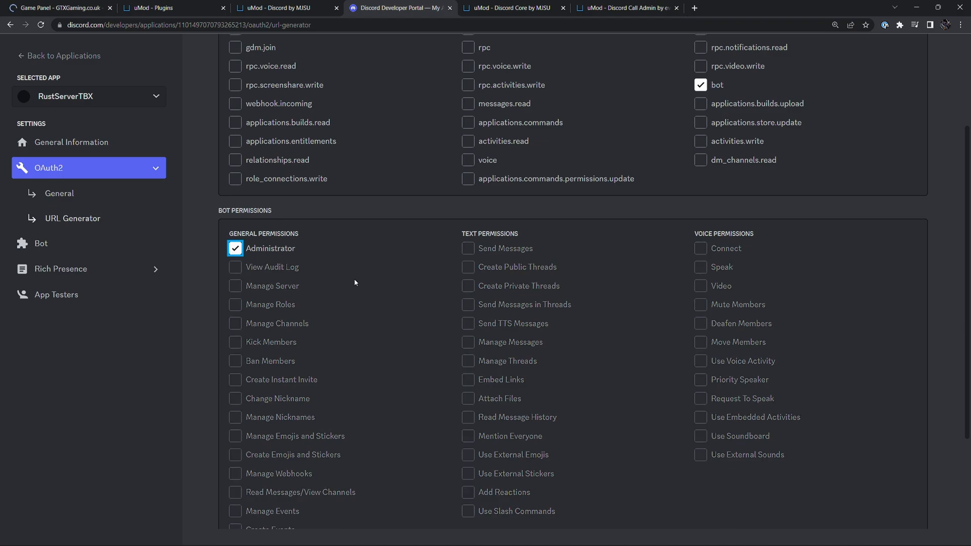
scroll(down, 3)
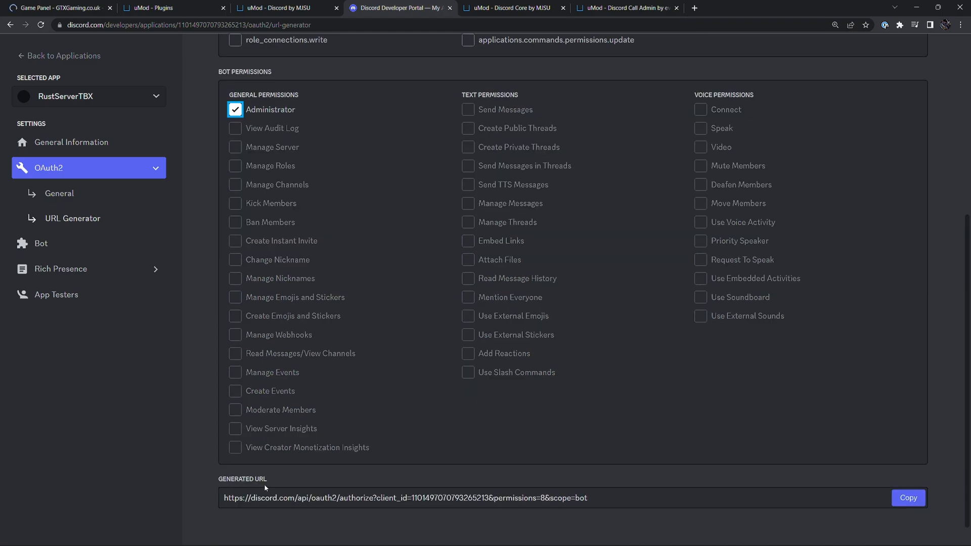
click(907, 497)
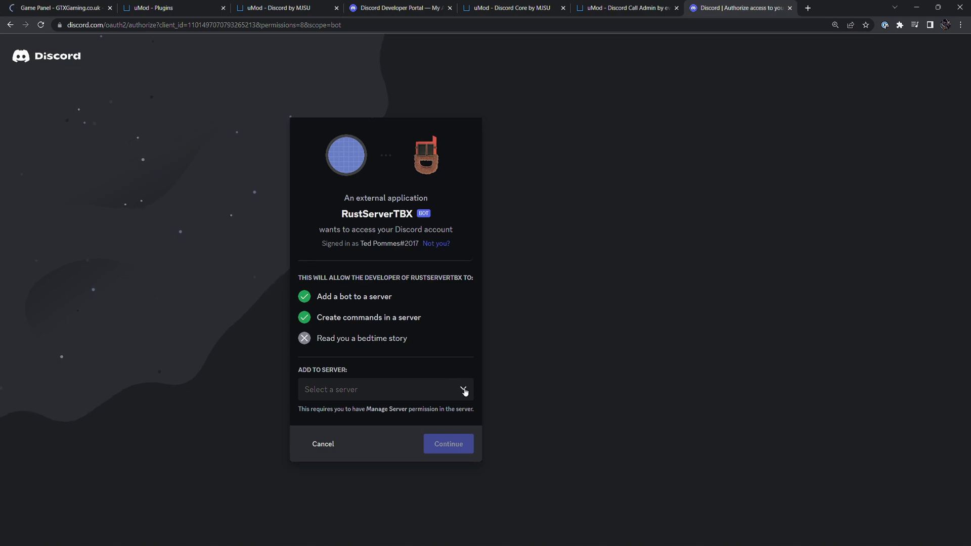
click(385, 389)
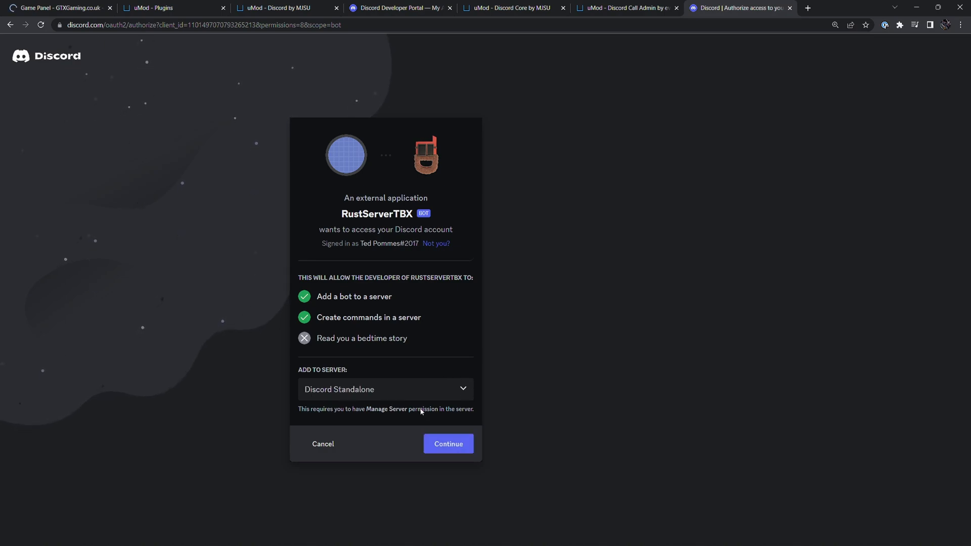
click(447, 443)
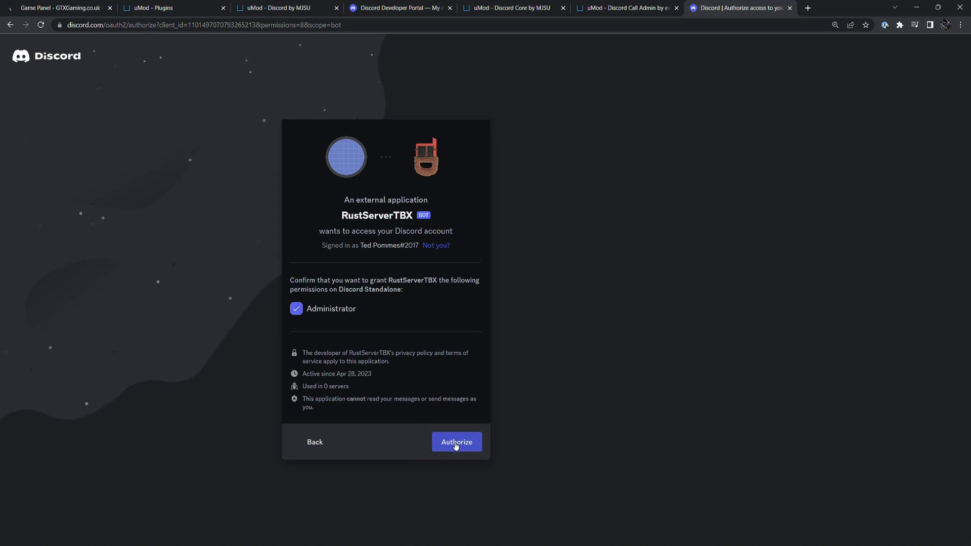
click(456, 442)
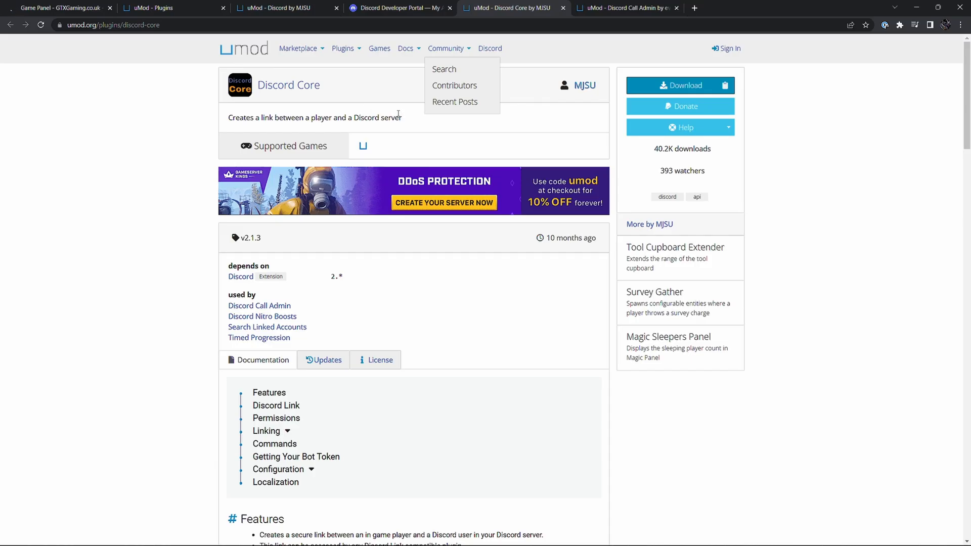
Step: Read through the Discord Core documentation and download its plugin file
scroll(down, 3)
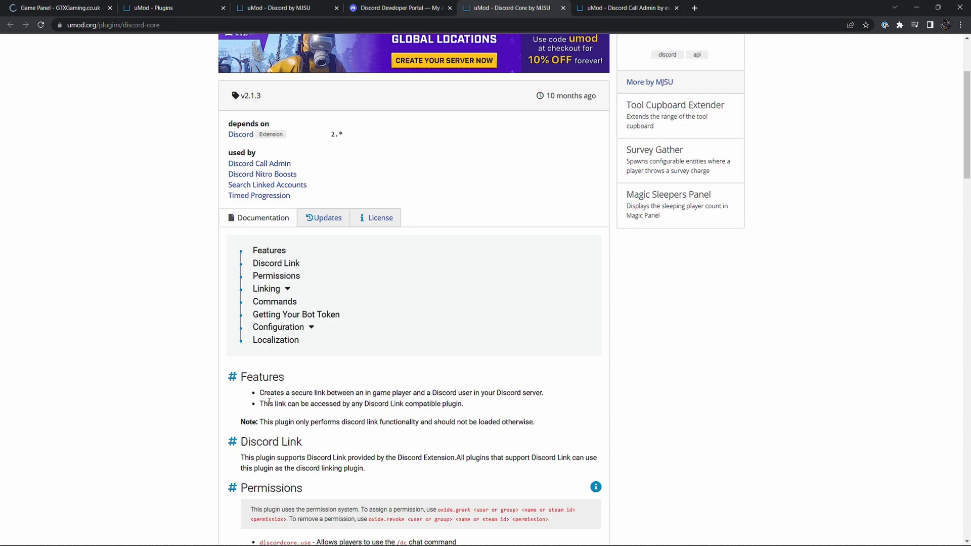
mouse_move(259, 163)
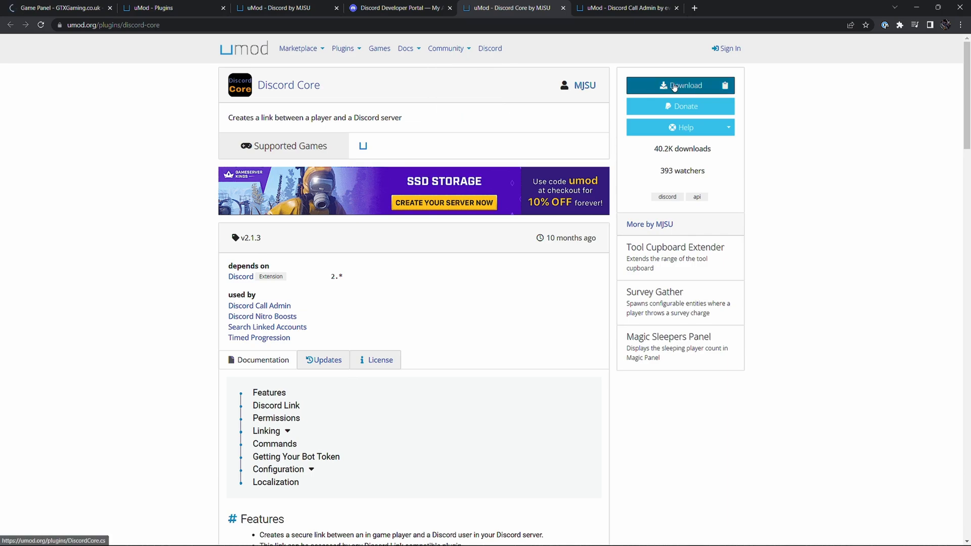
click(56, 8)
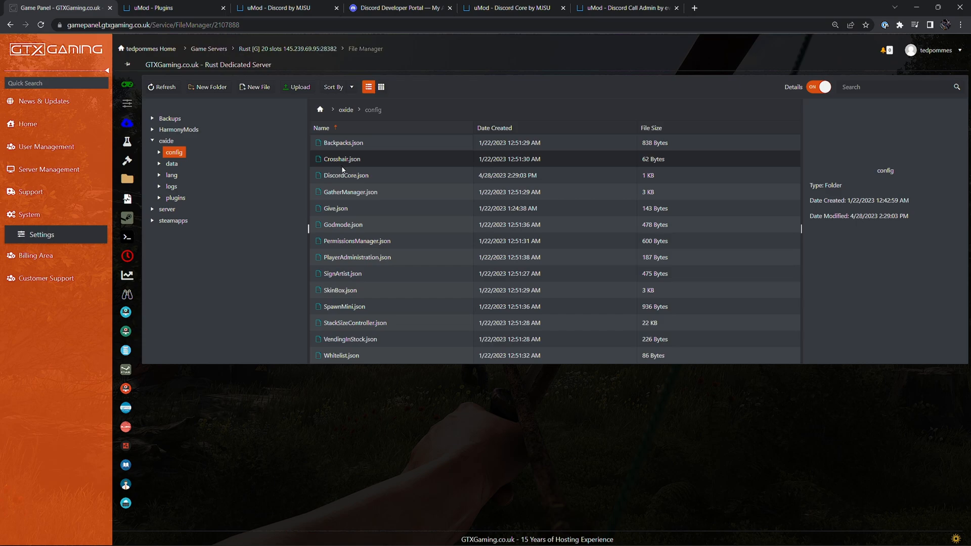
Step: Open DiscordCore.json and place the cursor in the empty Discord Bot Token value
double_click(345, 176)
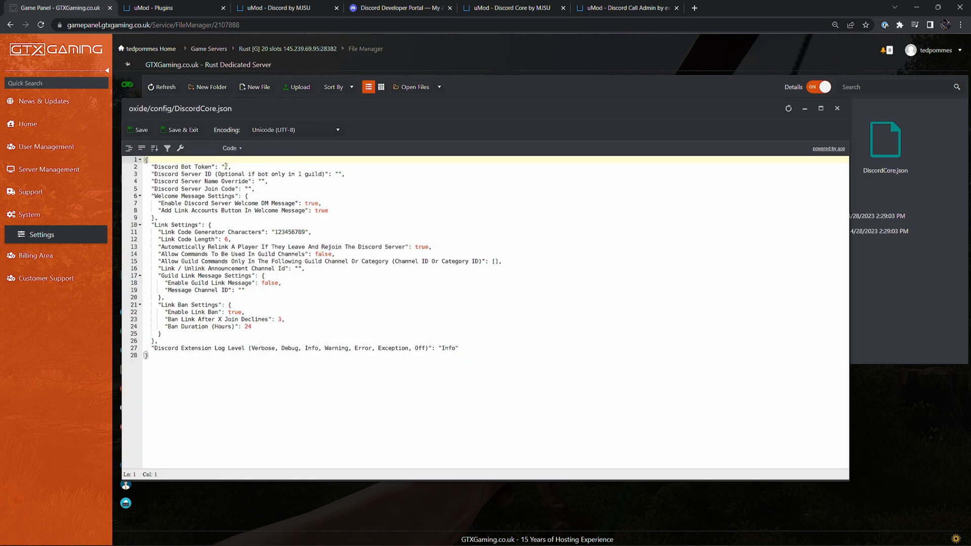
click(224, 174)
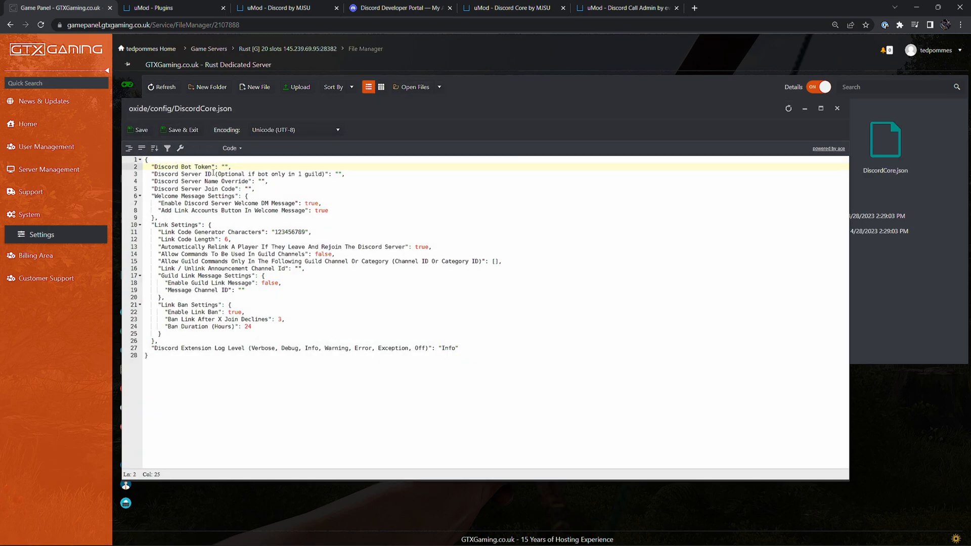
click(399, 8)
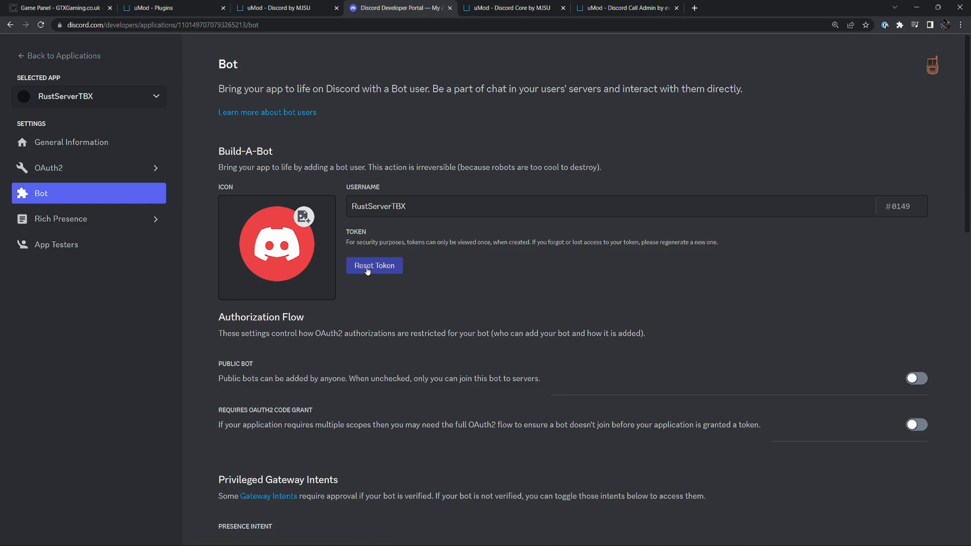
Step: Reset the RustServerTBX bot token, confirm, and copy the new token
click(373, 265)
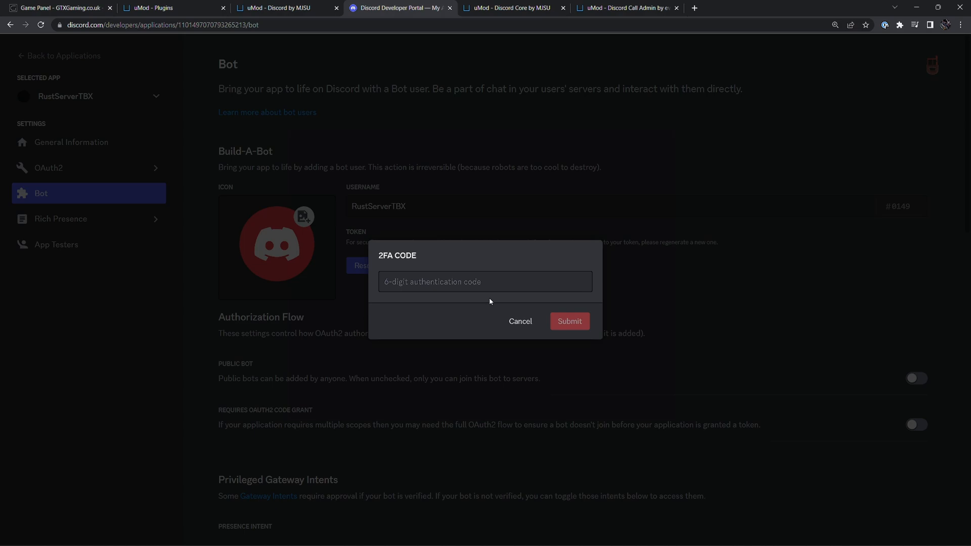
click(568, 321)
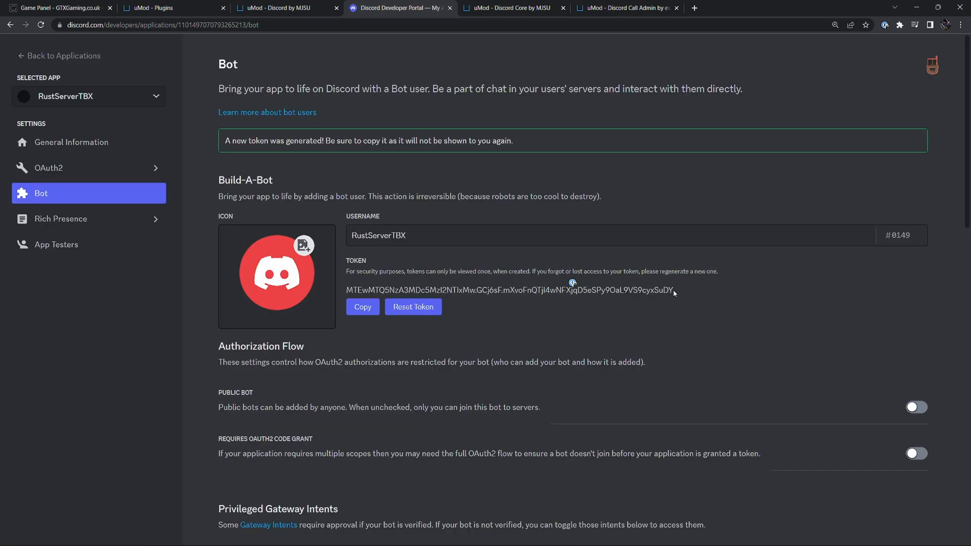
click(362, 307)
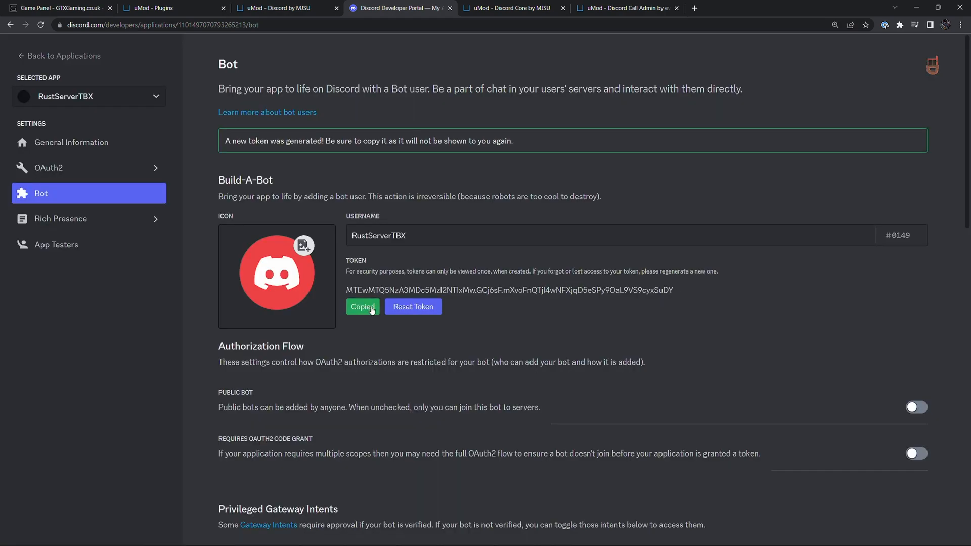
click(56, 8)
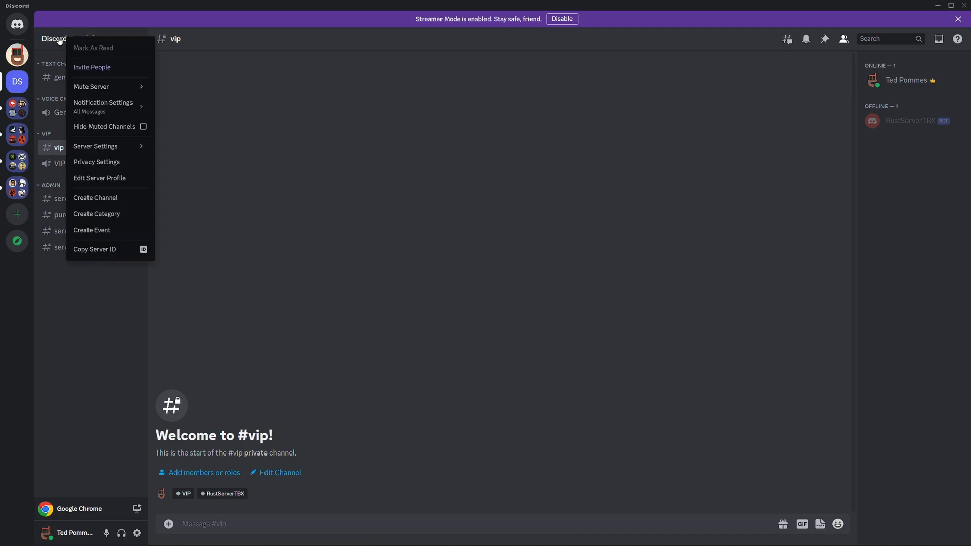
mouse_move(95, 249)
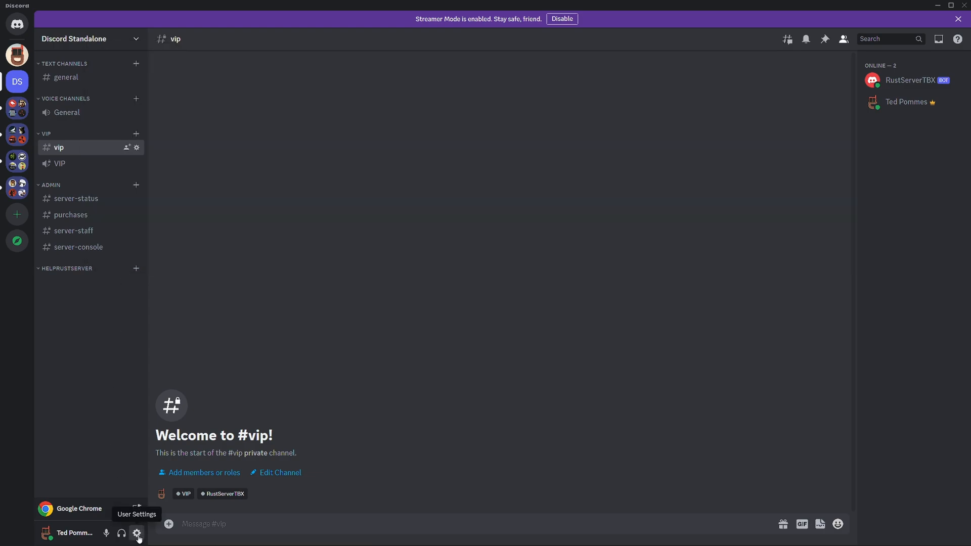
Step: Open Discord's User Settings from the gear icon
click(137, 533)
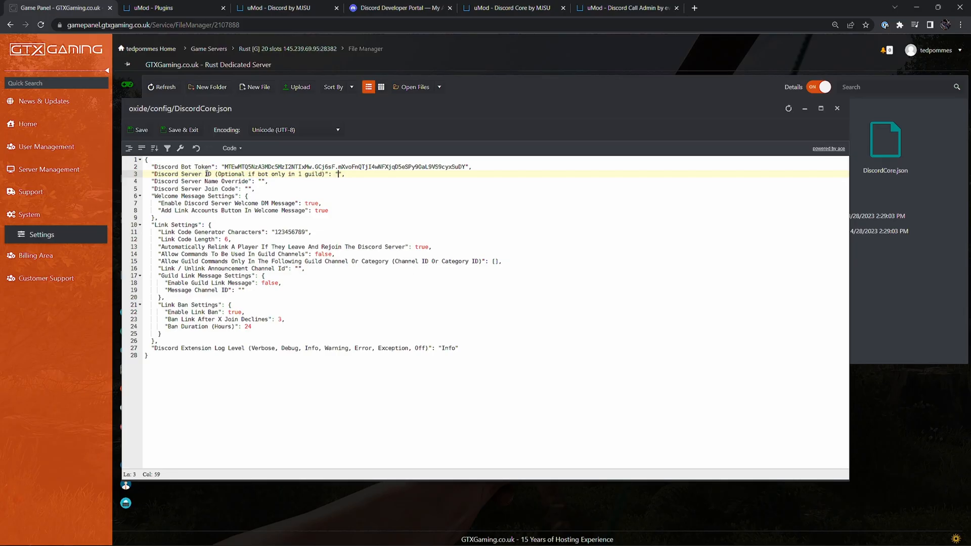
text(844916413307027488)
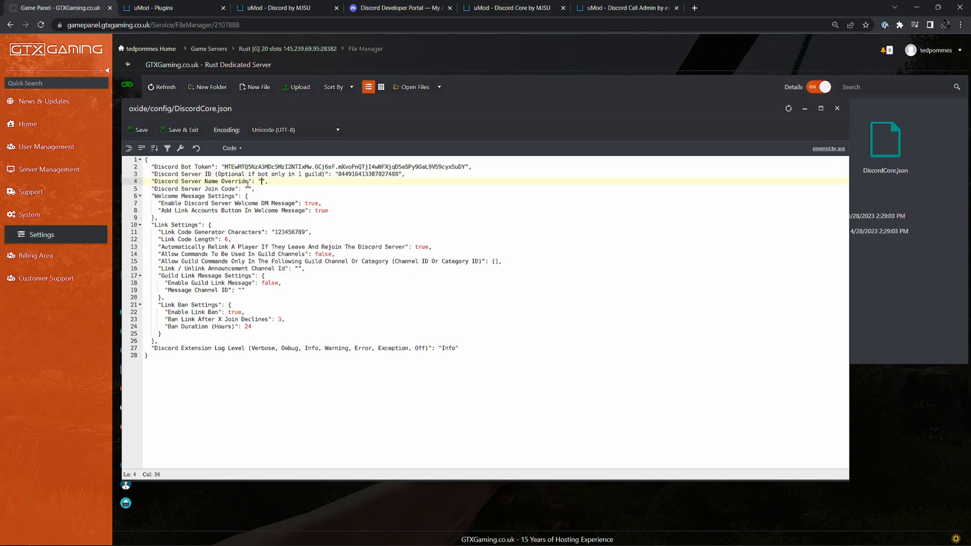
text(Tbx Rust)
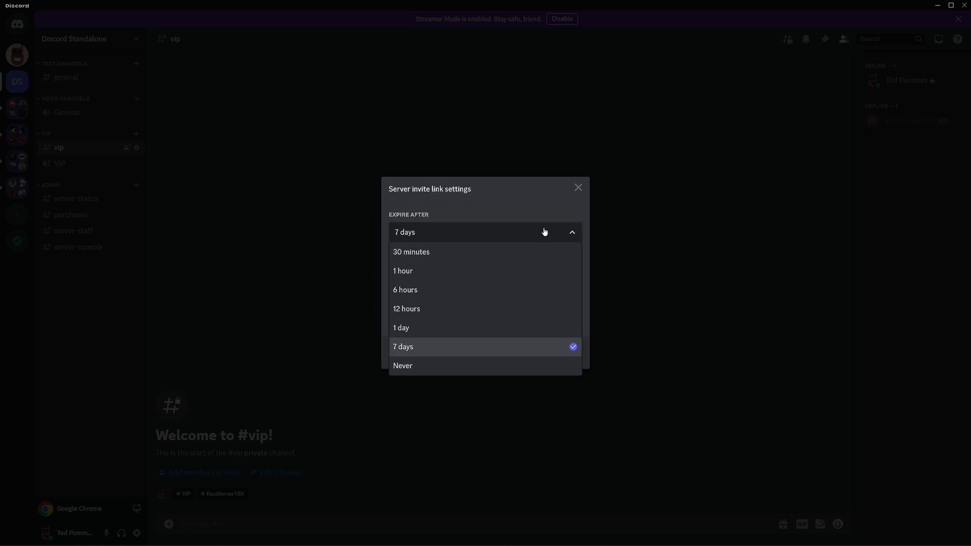
click(402, 365)
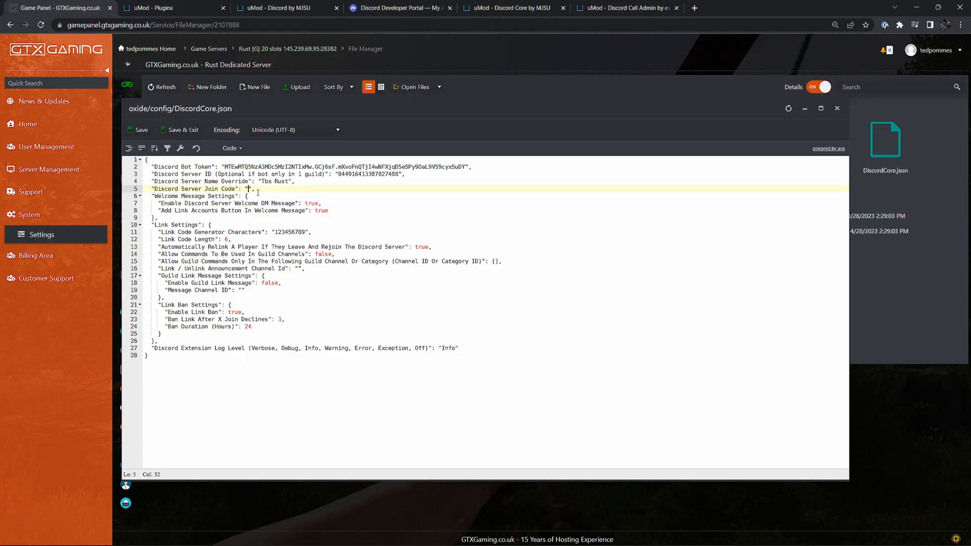
text(https://discord.gg/rHrr99b7t8)
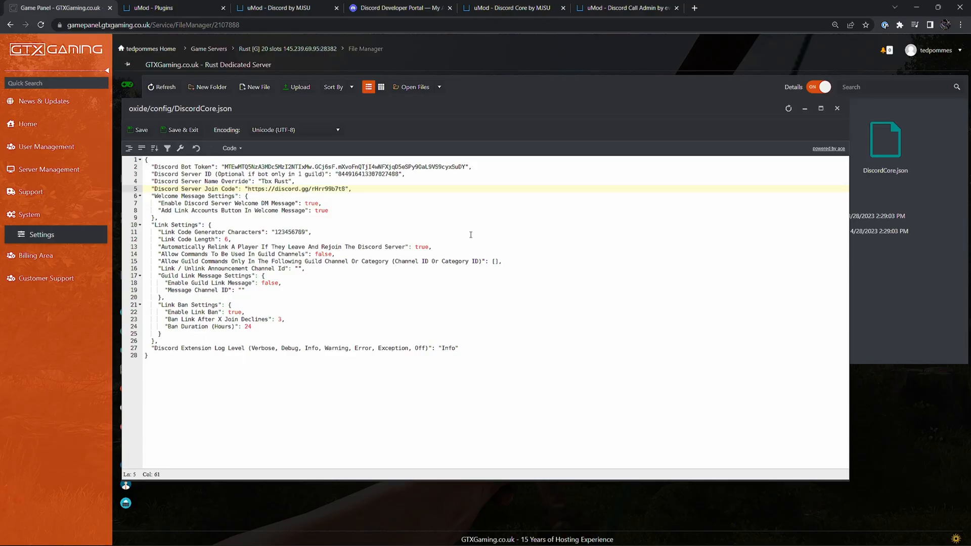
click(230, 304)
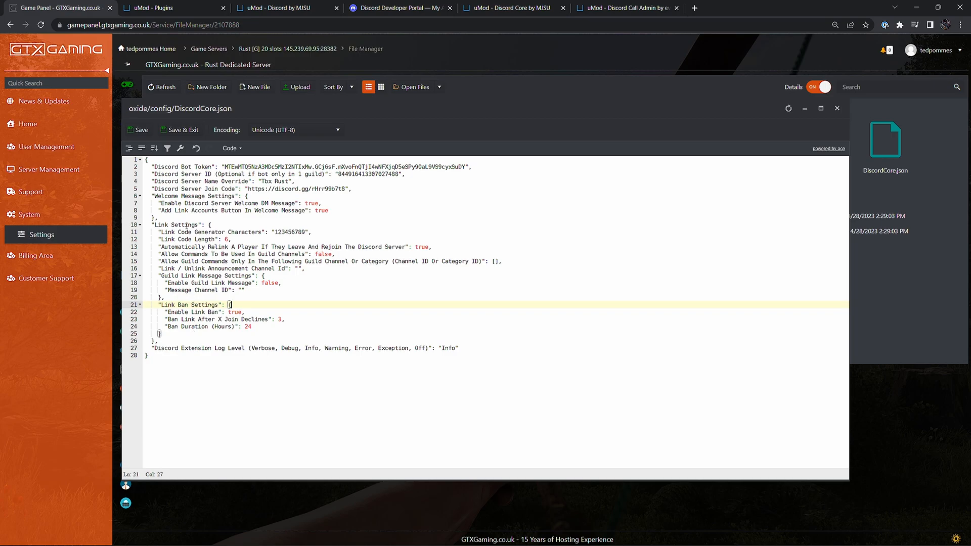
click(182, 129)
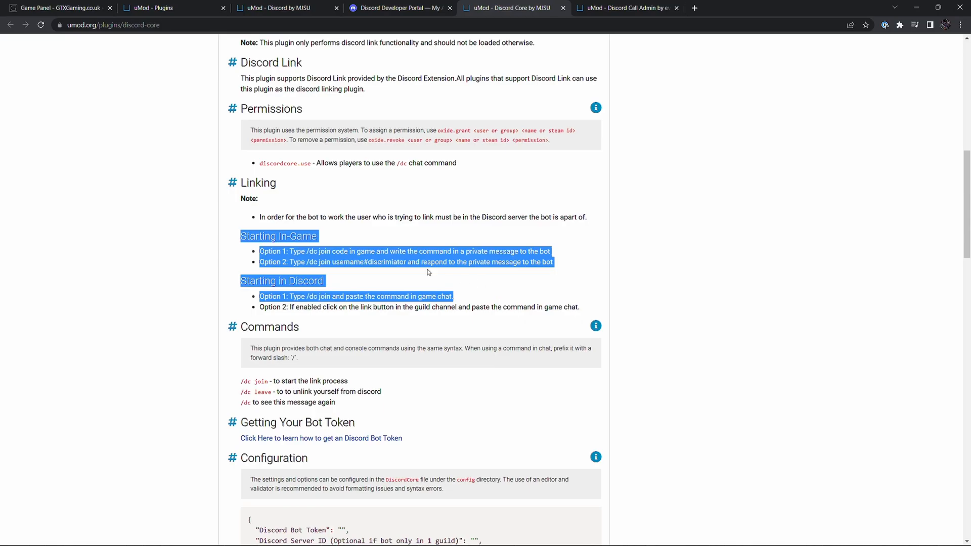
Step: Bring up the uMod Discord Core page's account-linking instructions
click(356, 292)
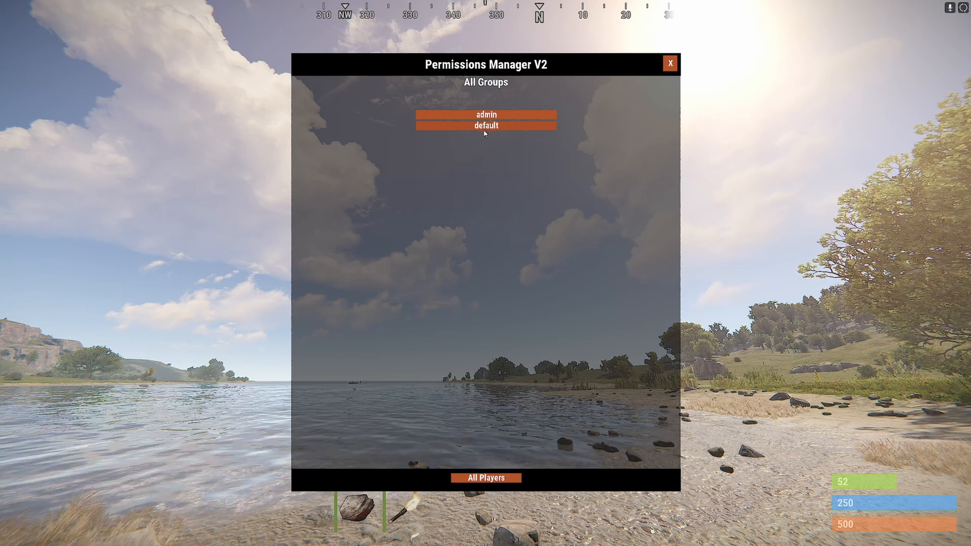
Step: Grant the default group the discordcore permission and send the /dc join command in chat
click(485, 125)
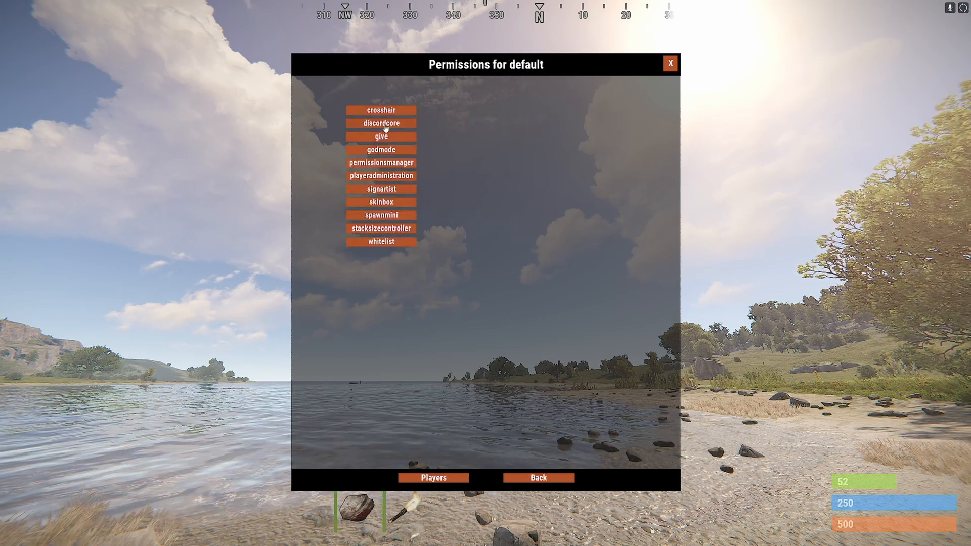
click(380, 124)
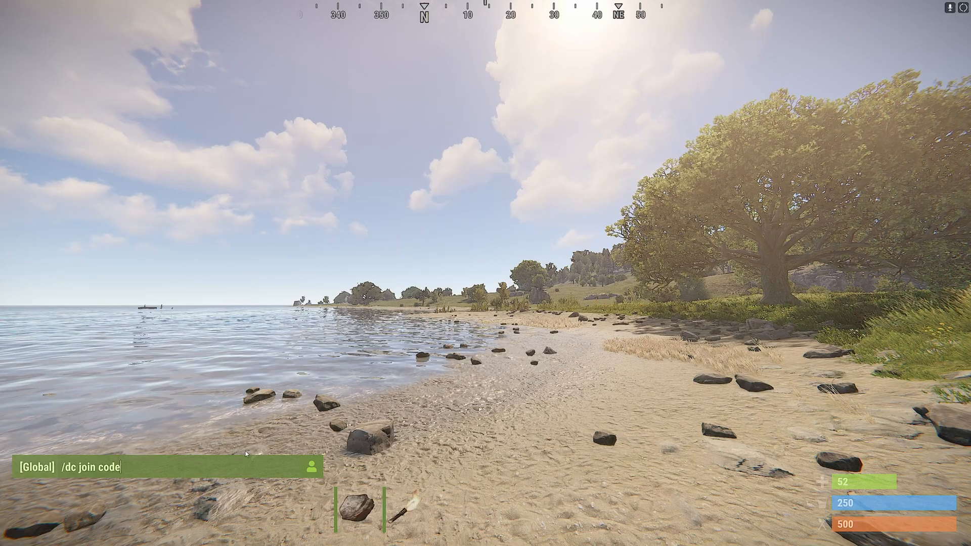
key(Return)
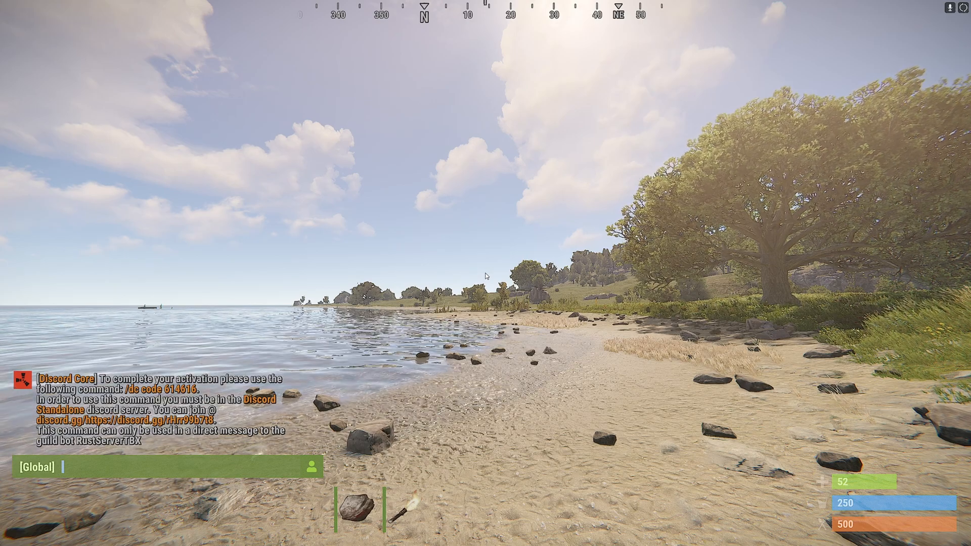
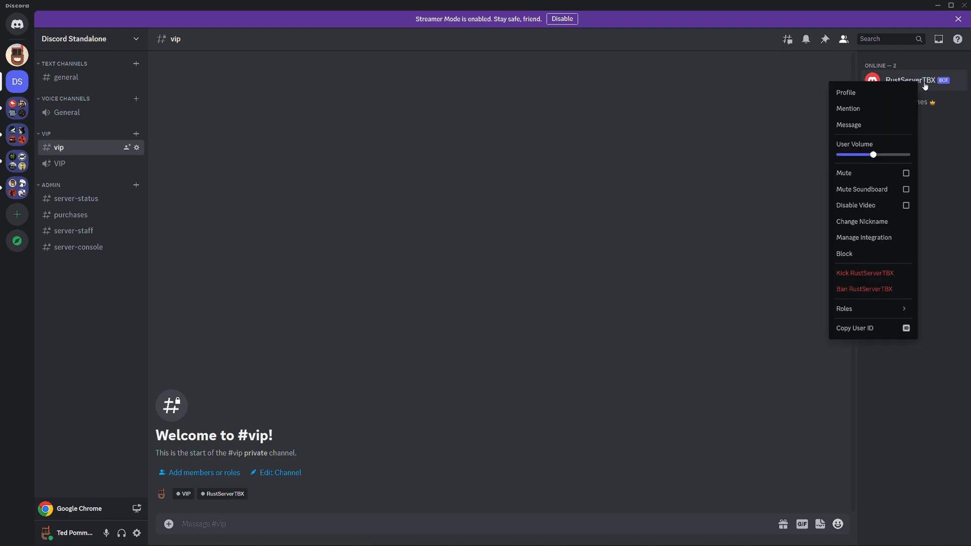
click(849, 125)
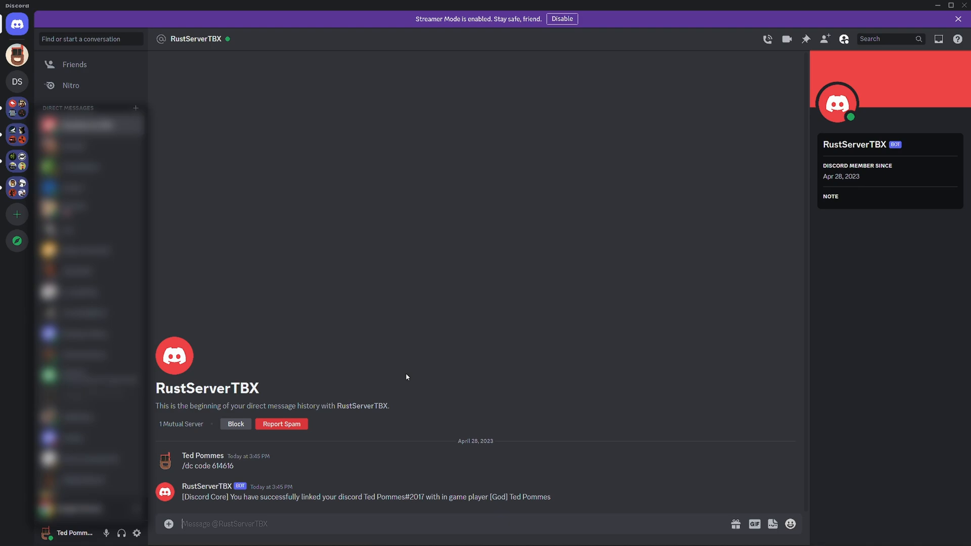
mouse_move(582, 468)
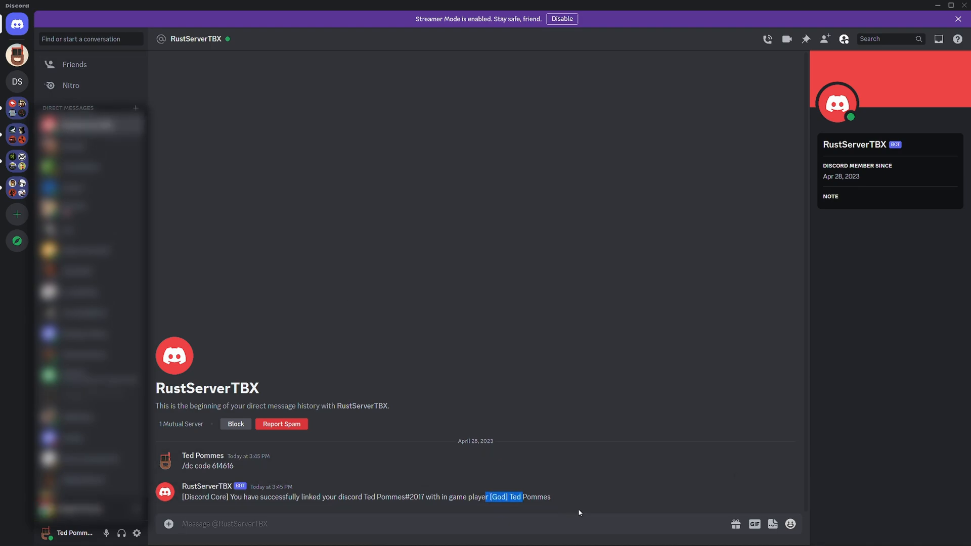
mouse_move(622, 471)
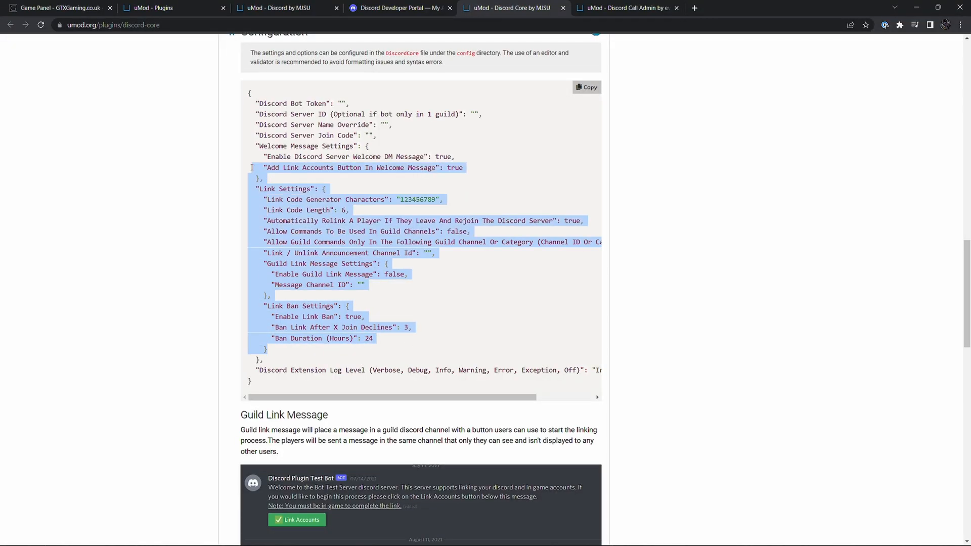
mouse_move(425, 274)
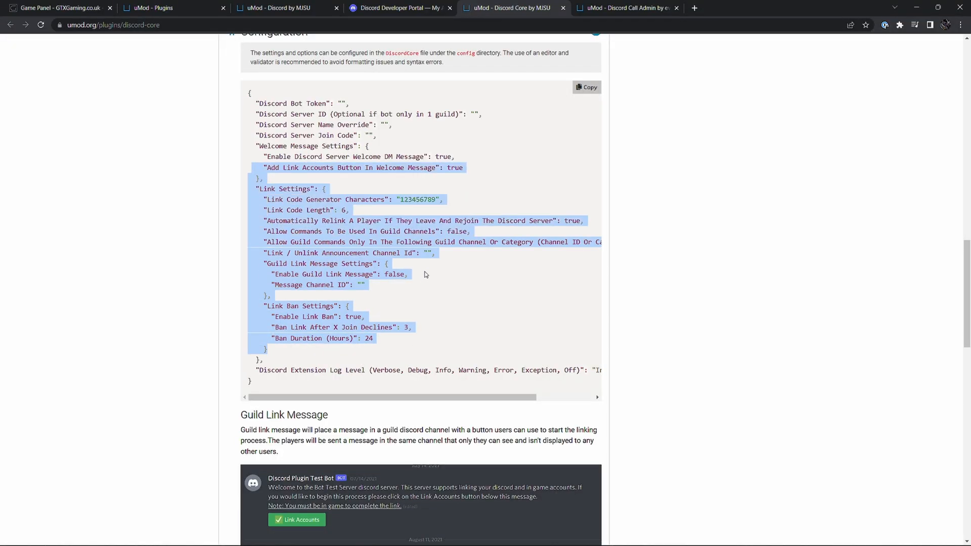
Step: Download Discord Call Admin, upload it to oxide/plugins, and check the Web Console
click(625, 8)
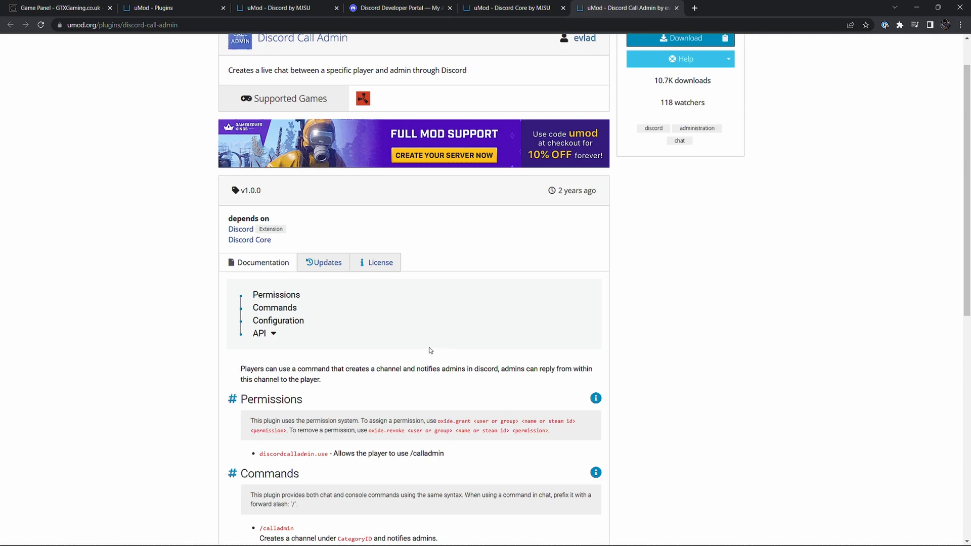
click(57, 8)
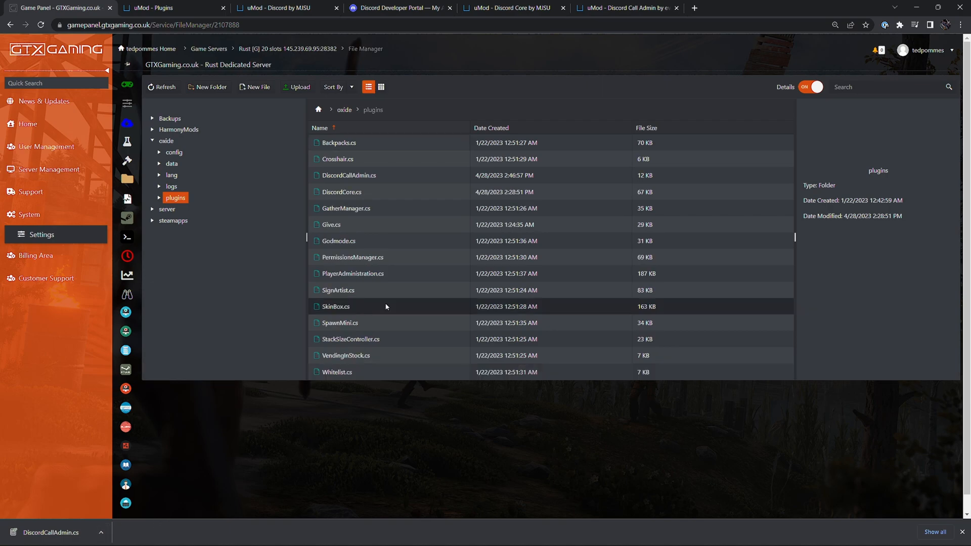
click(349, 175)
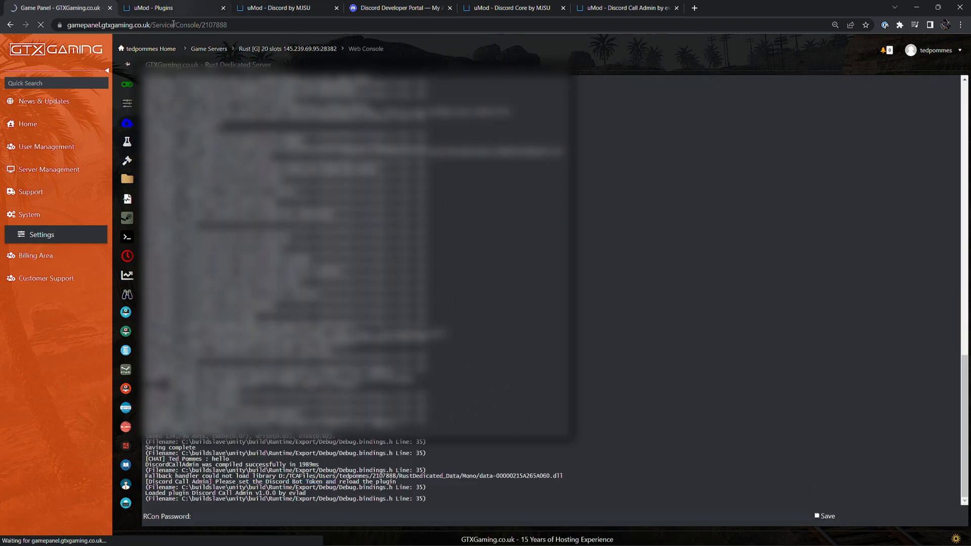
Step: Open DiscordCallAdmin.json from the oxide config folder in the File Manager editor
click(127, 179)
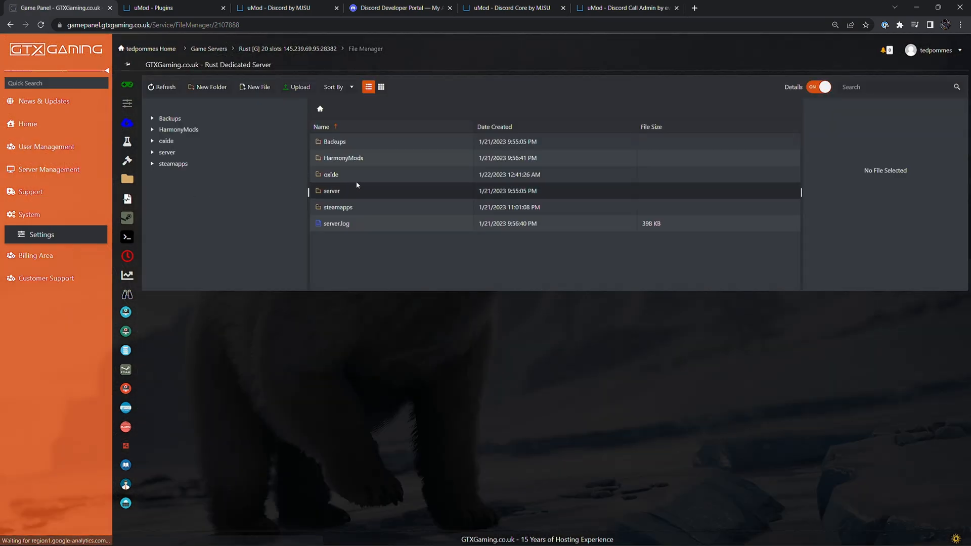
click(353, 175)
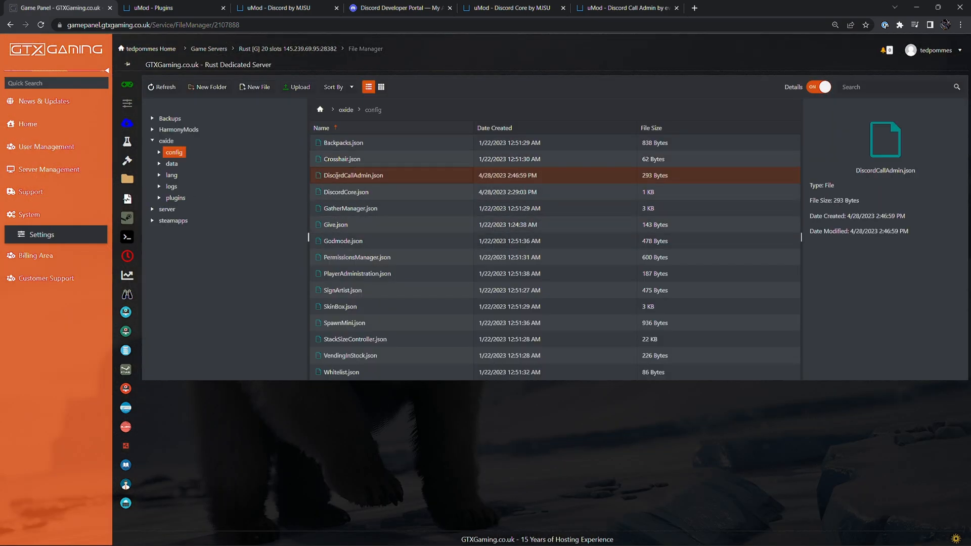
double_click(353, 176)
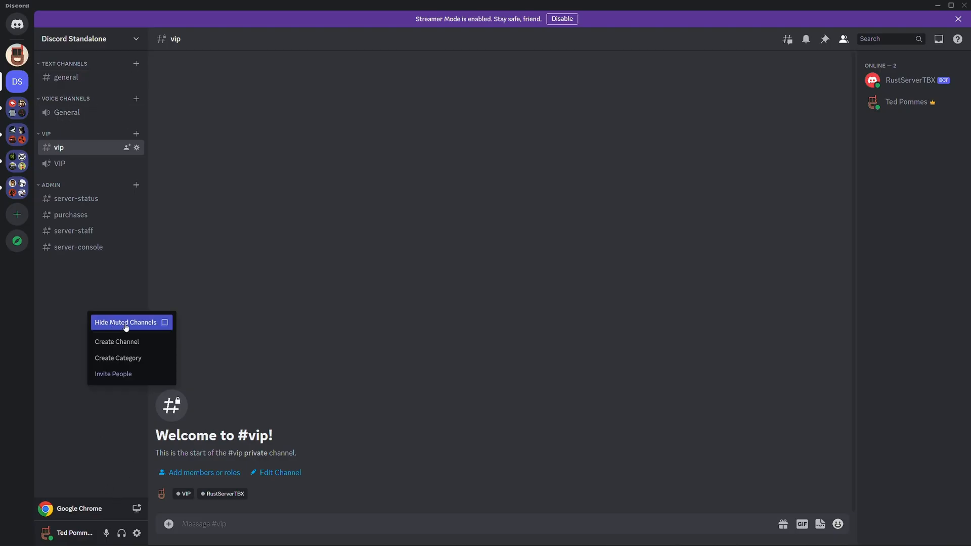
Step: Create private category HelpRustServer for Owner and RustServerTBX, then copy its channel ID
click(118, 358)
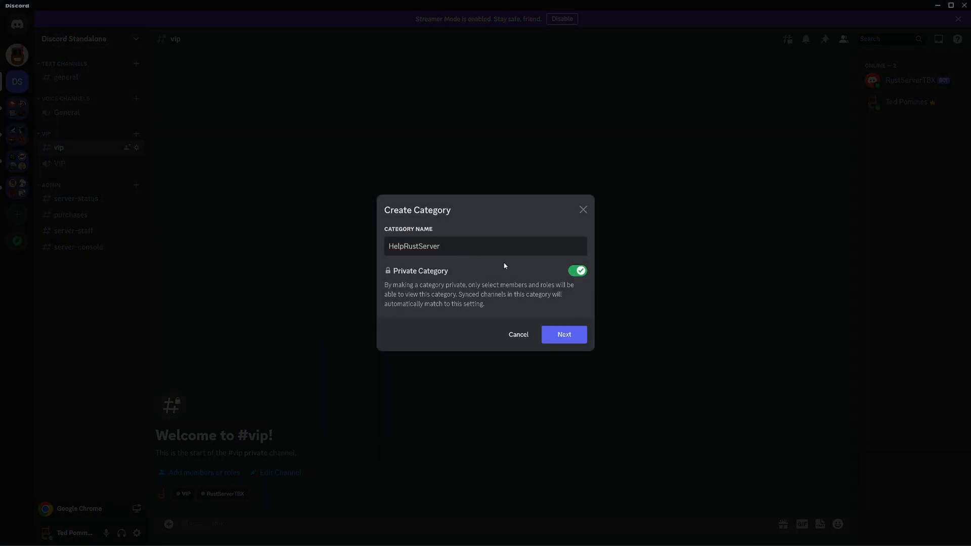
click(562, 334)
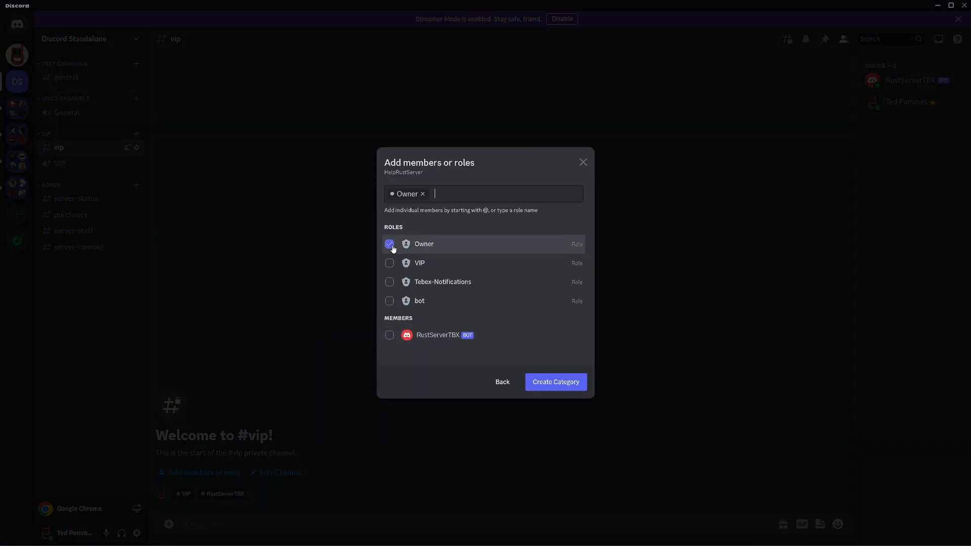
click(389, 335)
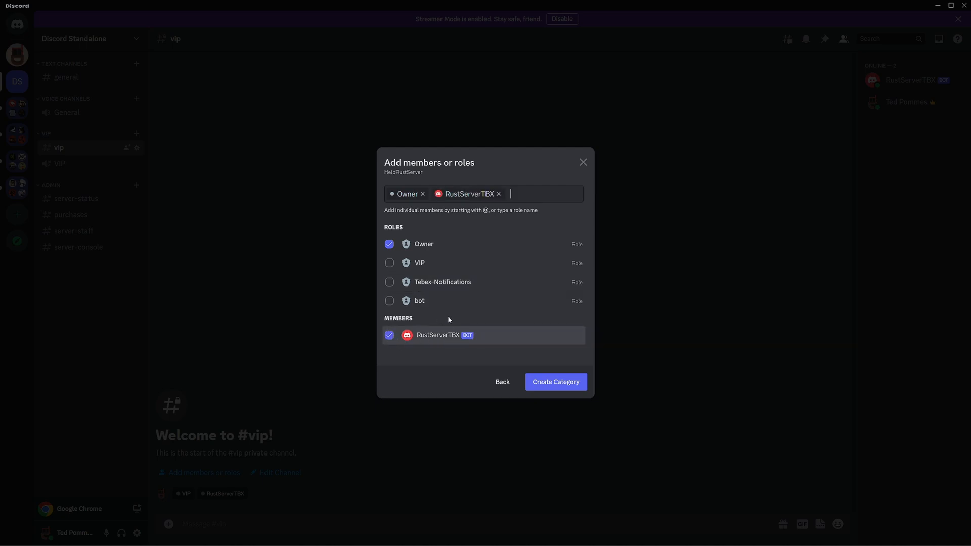
click(554, 381)
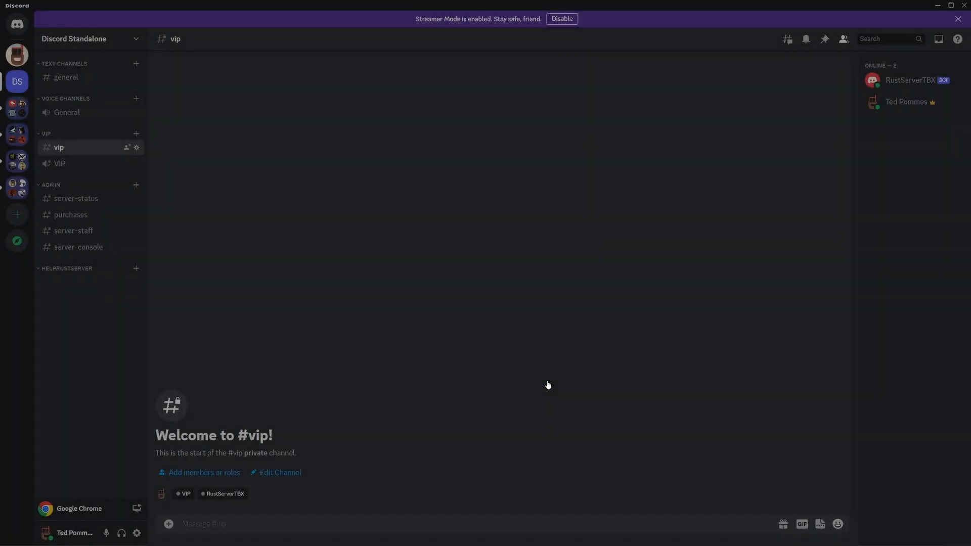
right_click(66, 268)
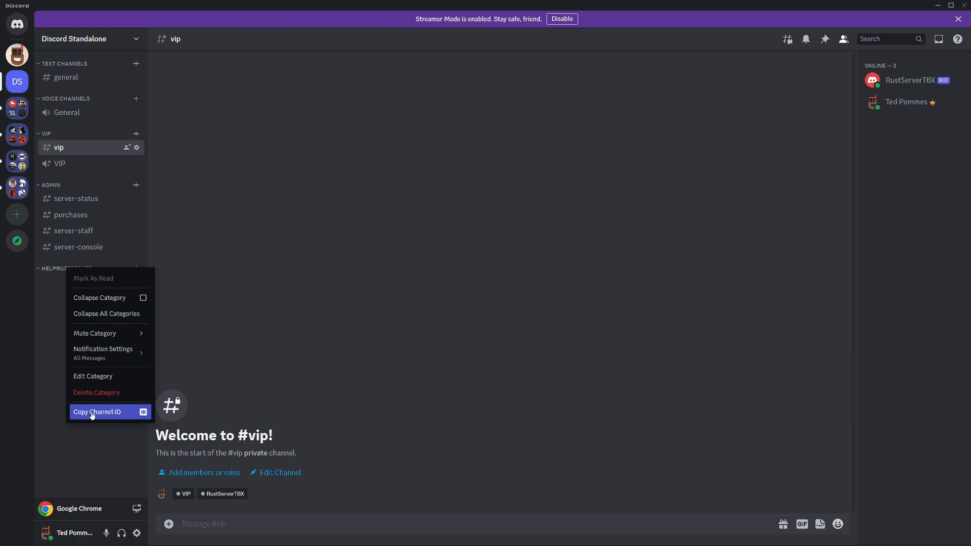
click(97, 411)
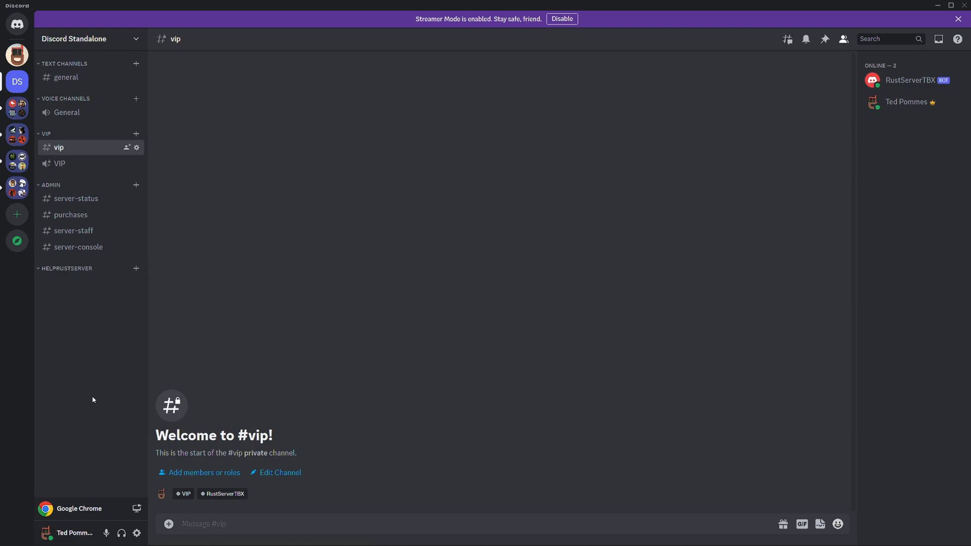
mouse_move(937, 5)
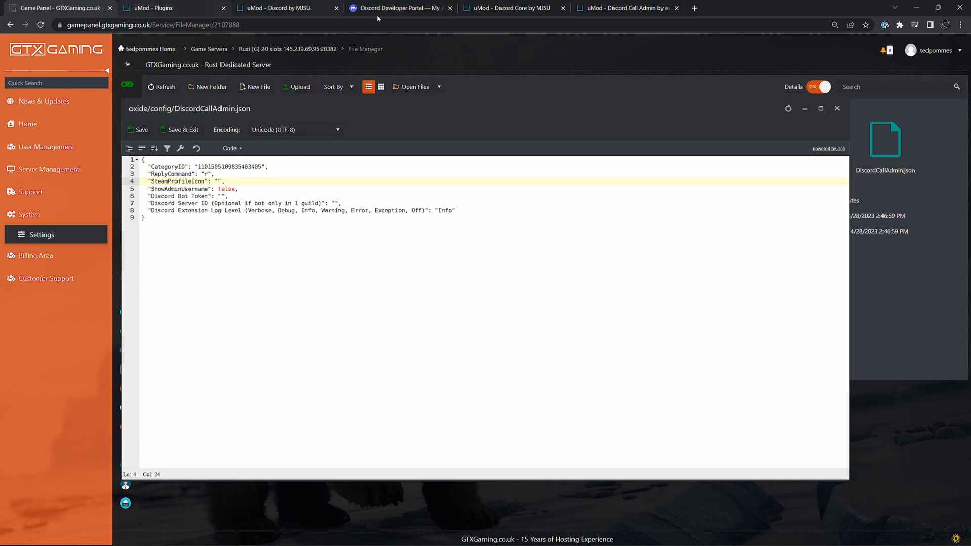
Step: Paste the copied category ID into CategoryID, then fetch the bot token from Developer Portal
click(400, 7)
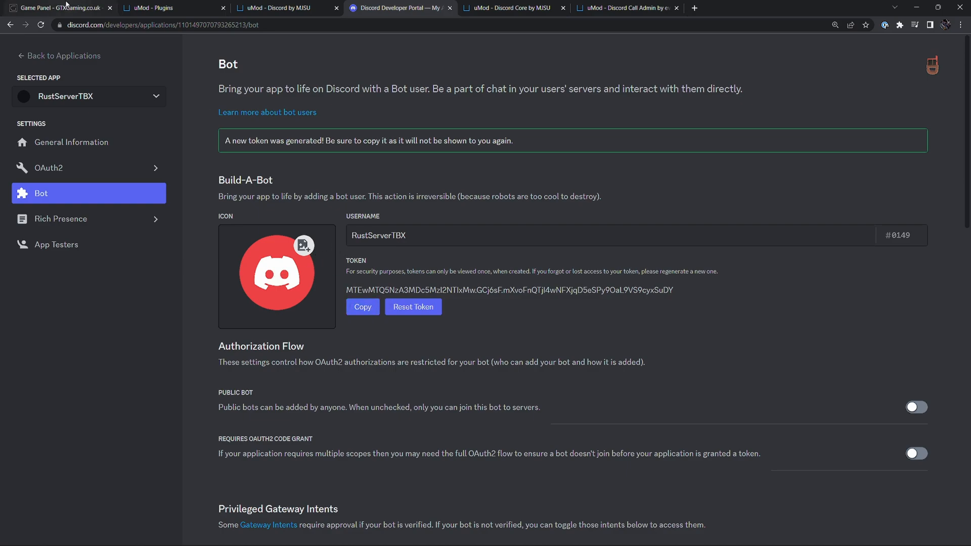
click(56, 7)
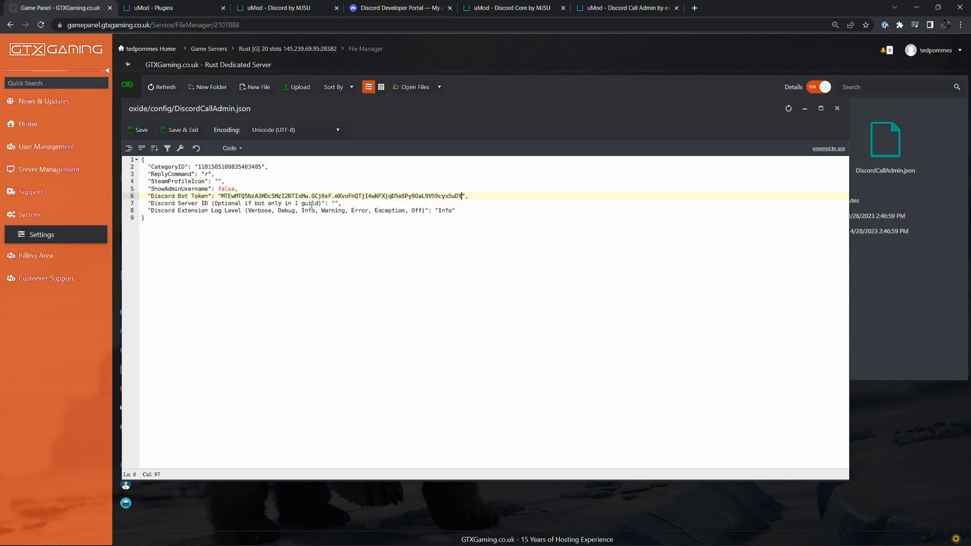
text(844916413307027488)
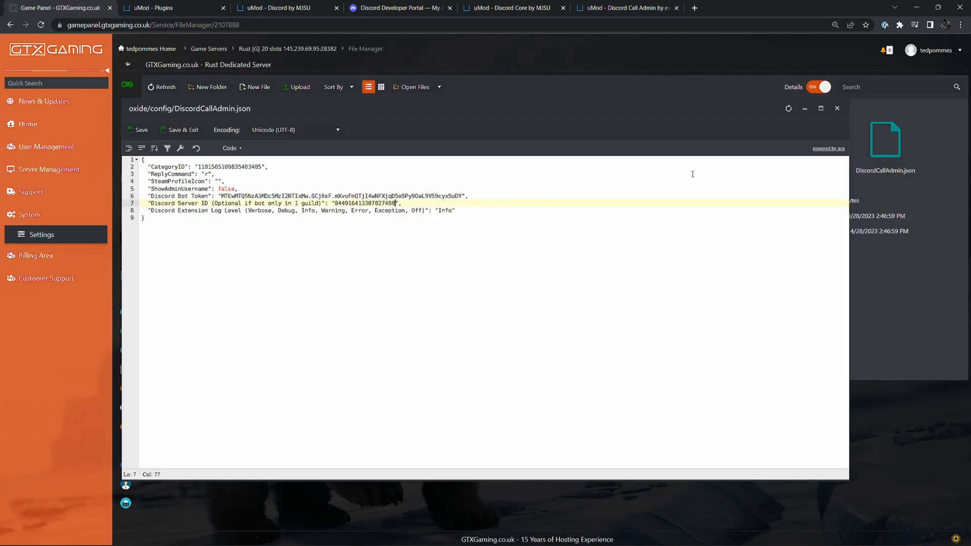
mouse_move(479, 322)
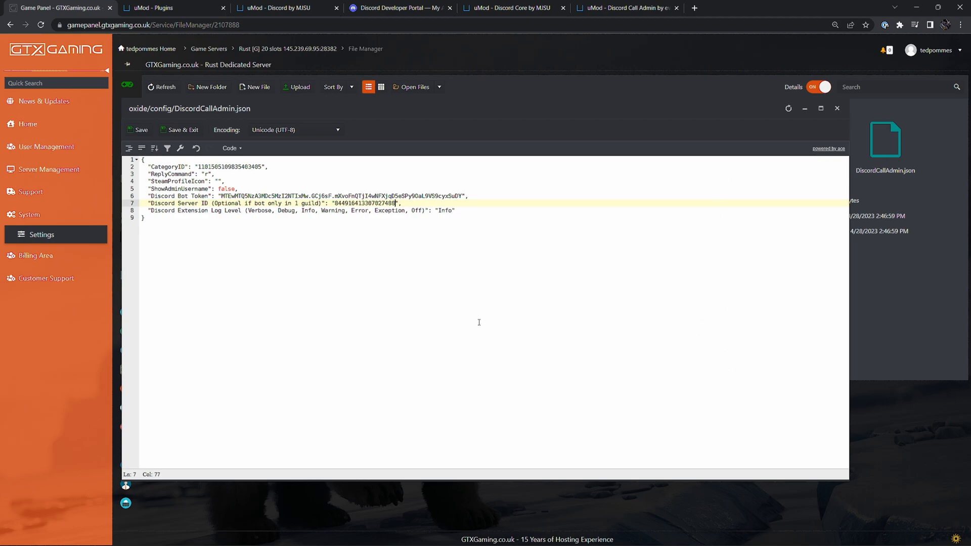
text(https://steamcommunity.com/profiles/76561198013483937/)
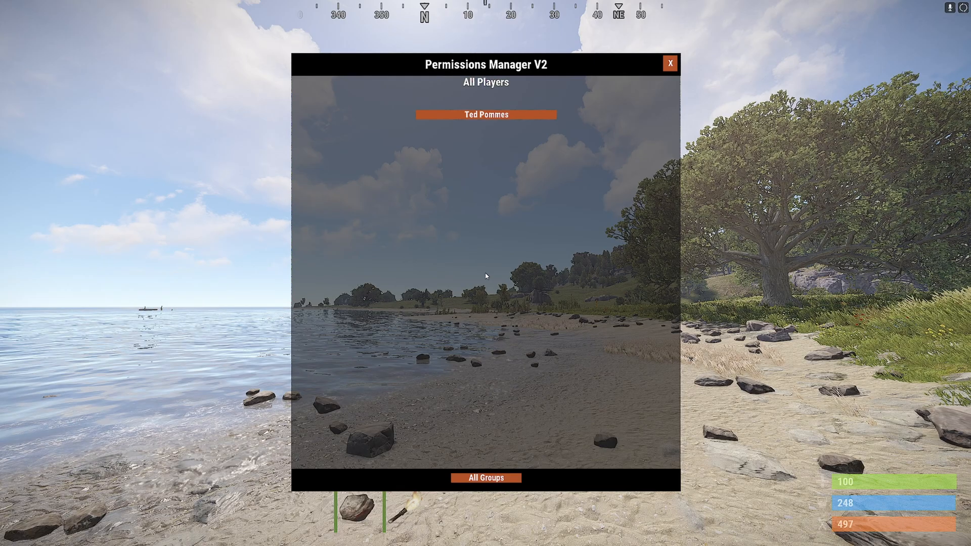
Step: Grant the default group discordcalladmin use, close Permissions Manager, and type 'hello?' in chat
click(485, 477)
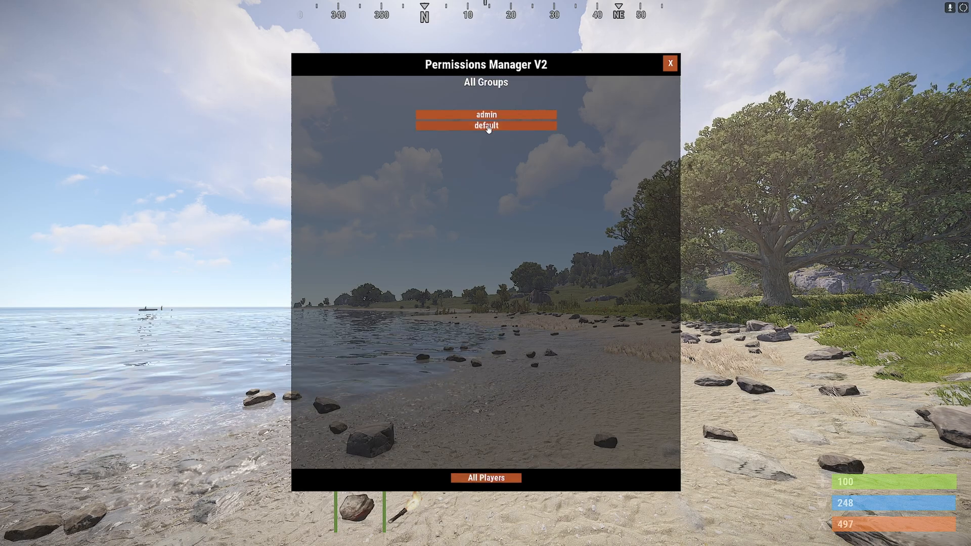
click(485, 126)
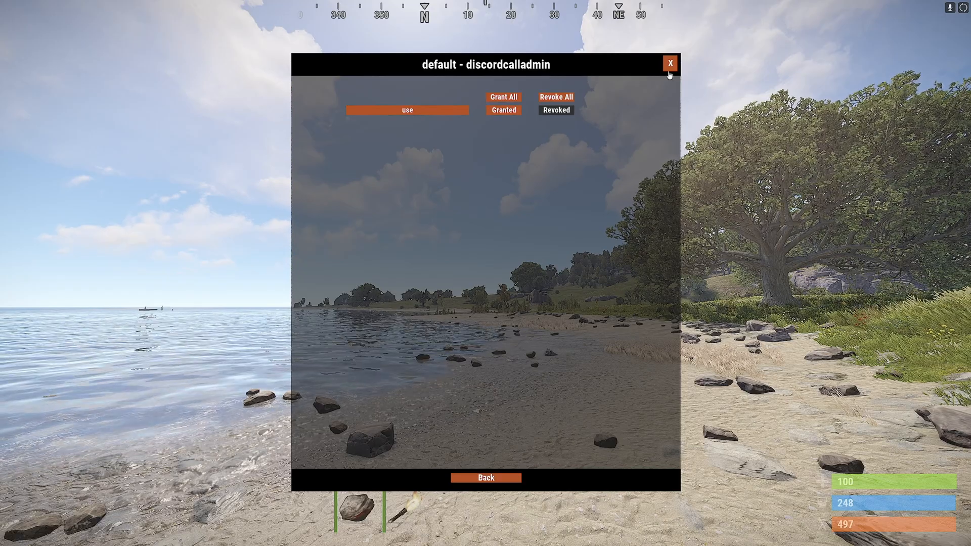
click(669, 63)
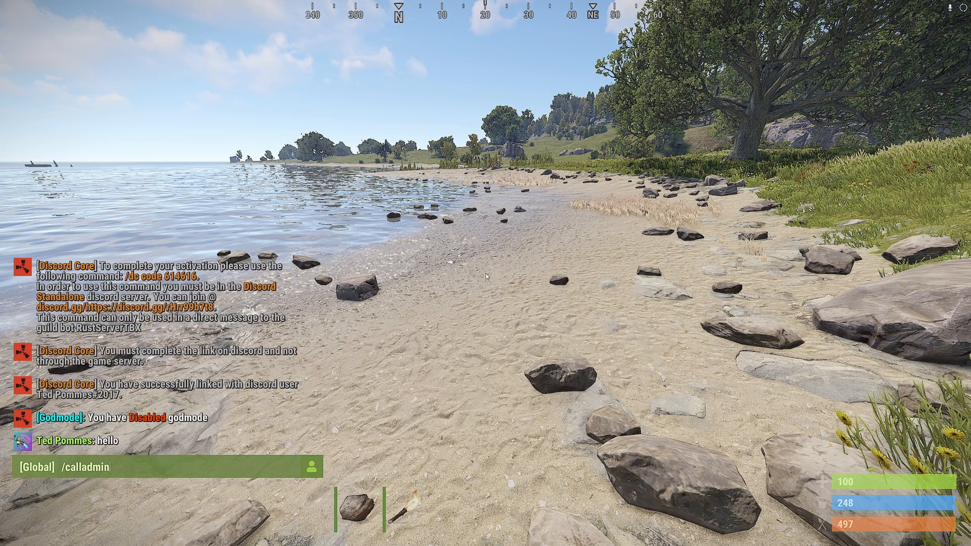
text(hello?)
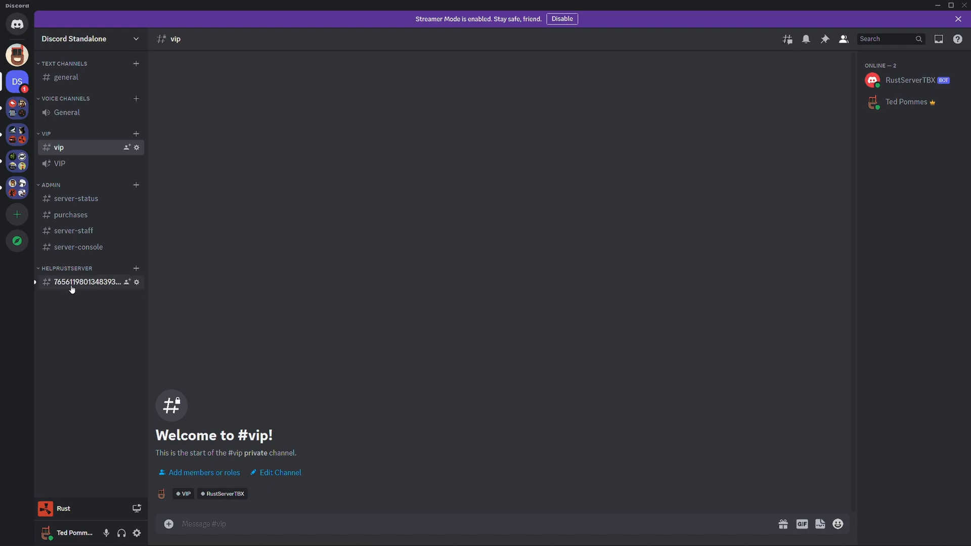
mouse_move(89, 282)
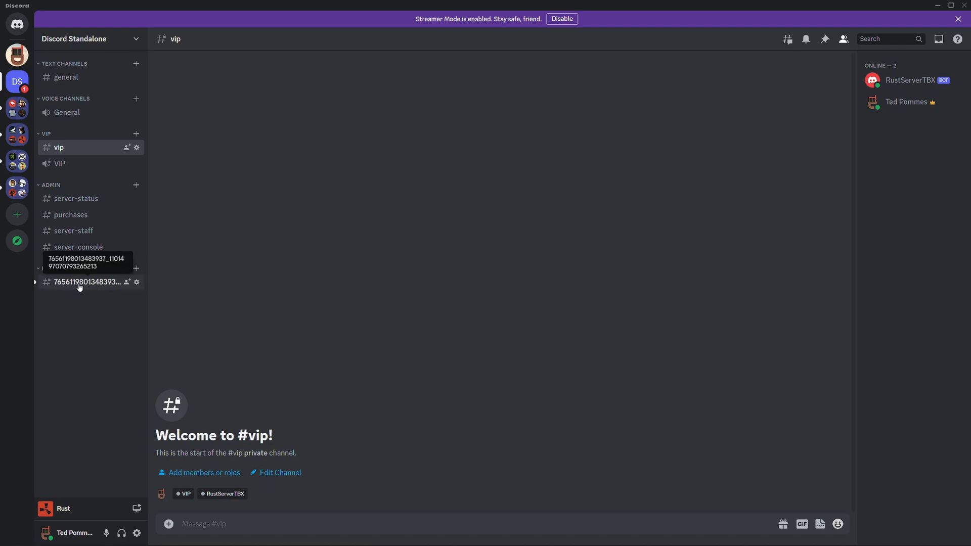
Step: Open the new Steam ID help channel under HELPRUSTSERVER in Discord
click(88, 282)
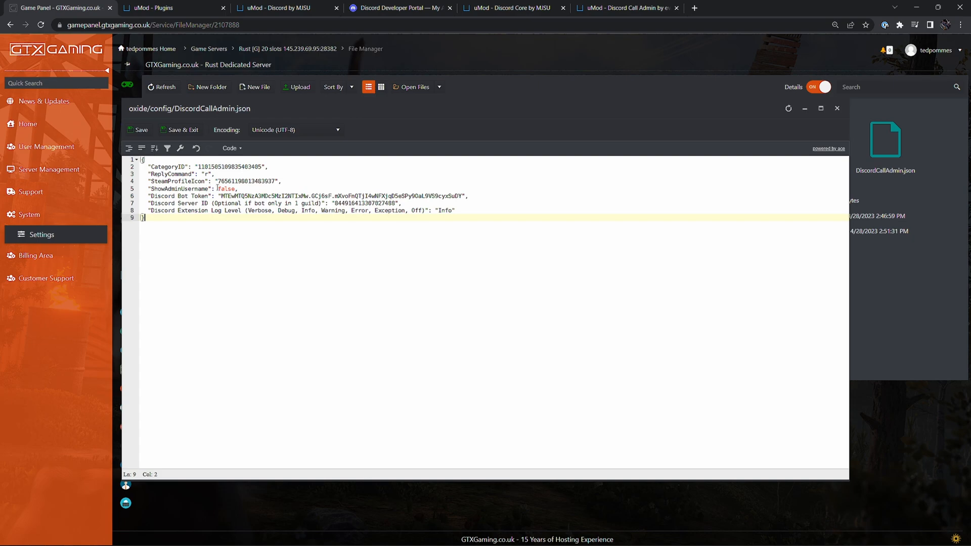
Step: Select the ShowAdminUsername false value in DiscordCallAdmin.json
double_click(225, 188)
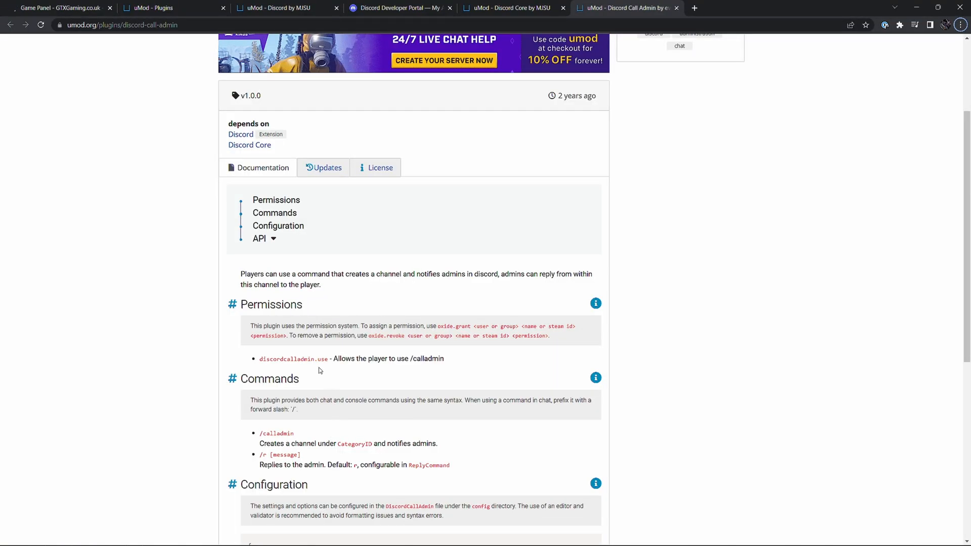
Step: Return to the Game Panel and save and exit DiscordCore.json
click(55, 8)
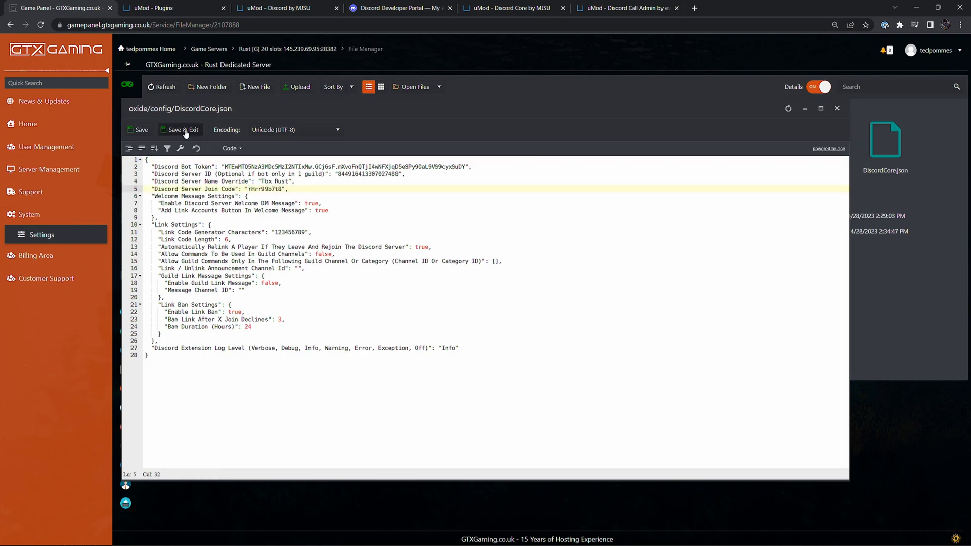
click(182, 129)
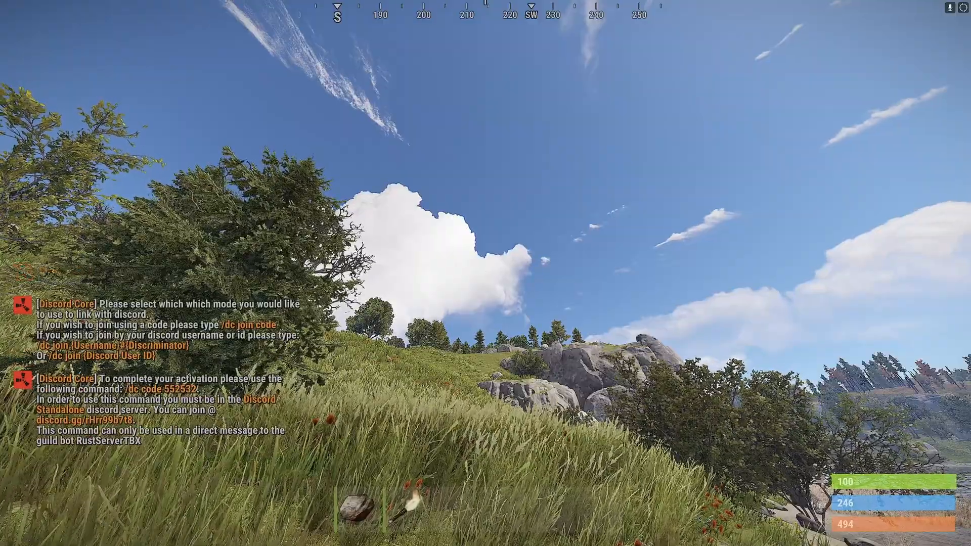
Step: Send the Discord link chat command in Rust and read Discord Core's unlink and link-code replies
key(Enter)
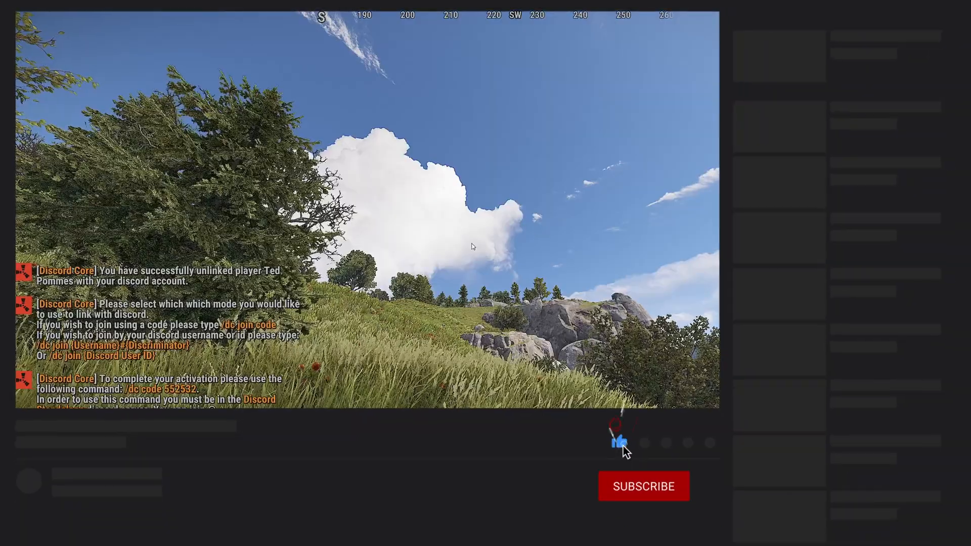
click(643, 486)
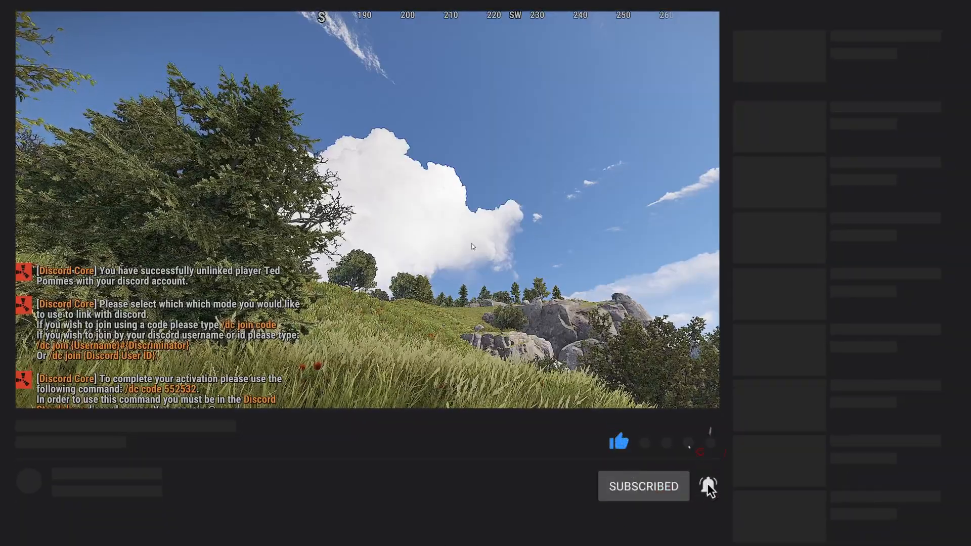